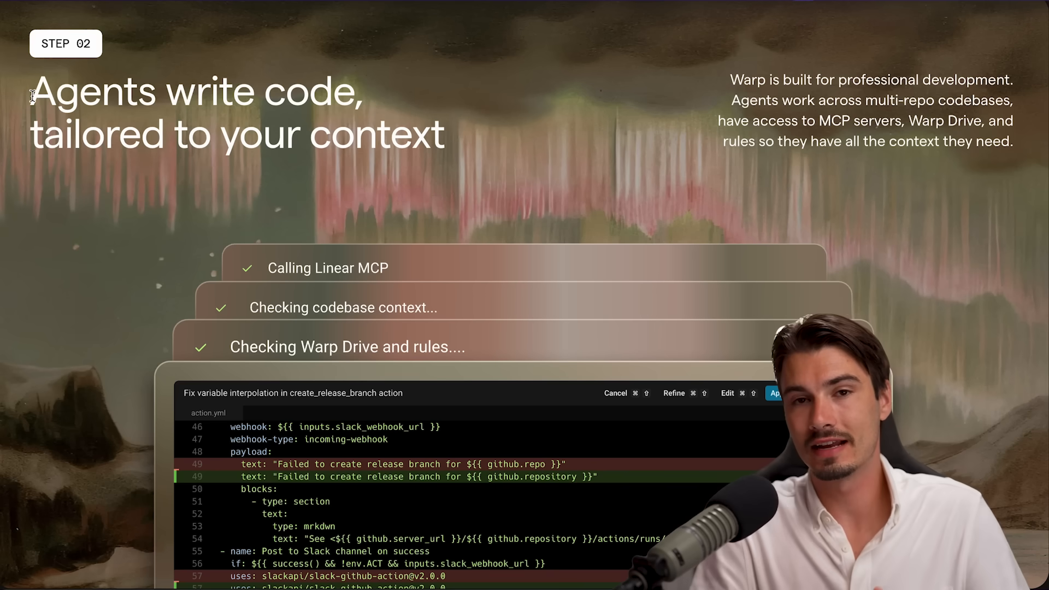
Skim the Warp agent features preview and move on to the Prompts Library demo
{"action": "left_click_drag", "start_coordinate": [31, 91], "coordinate": [445, 138]}
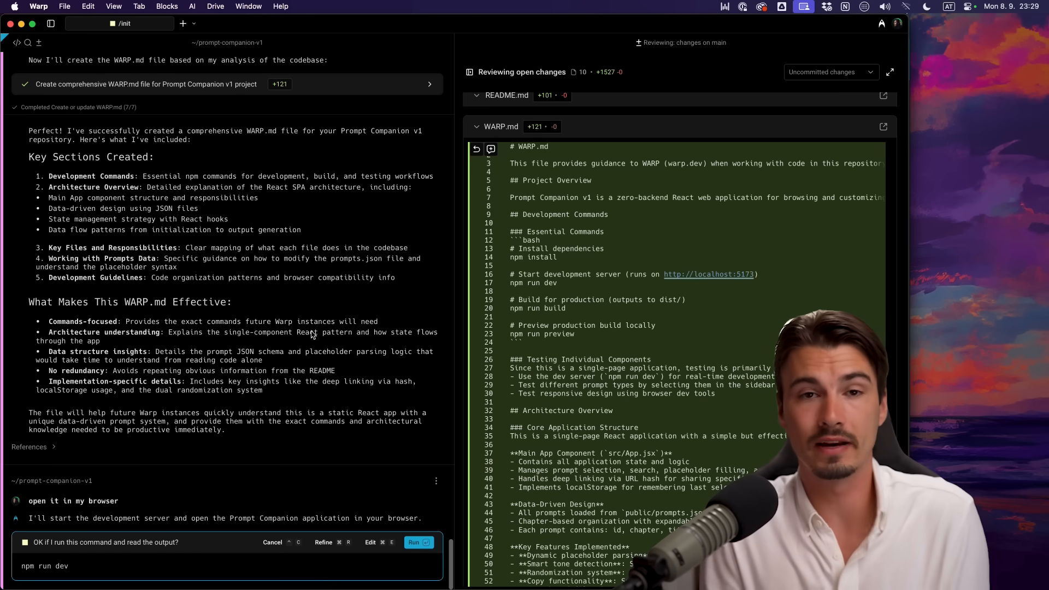
{"action": "left_click", "coordinate": [414, 541]}
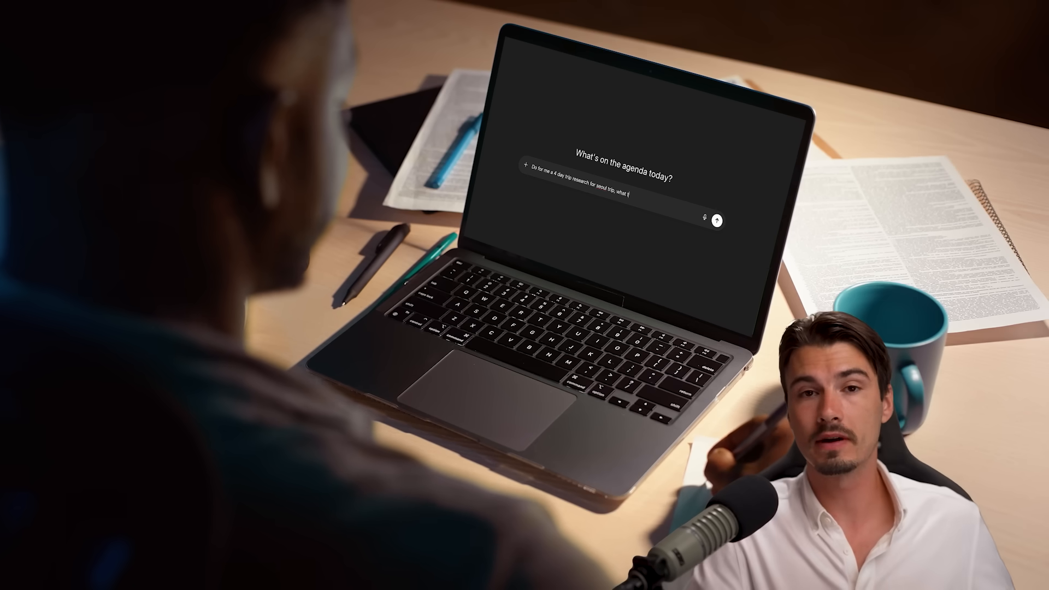
{"action": "left_click", "coordinate": [718, 220]}
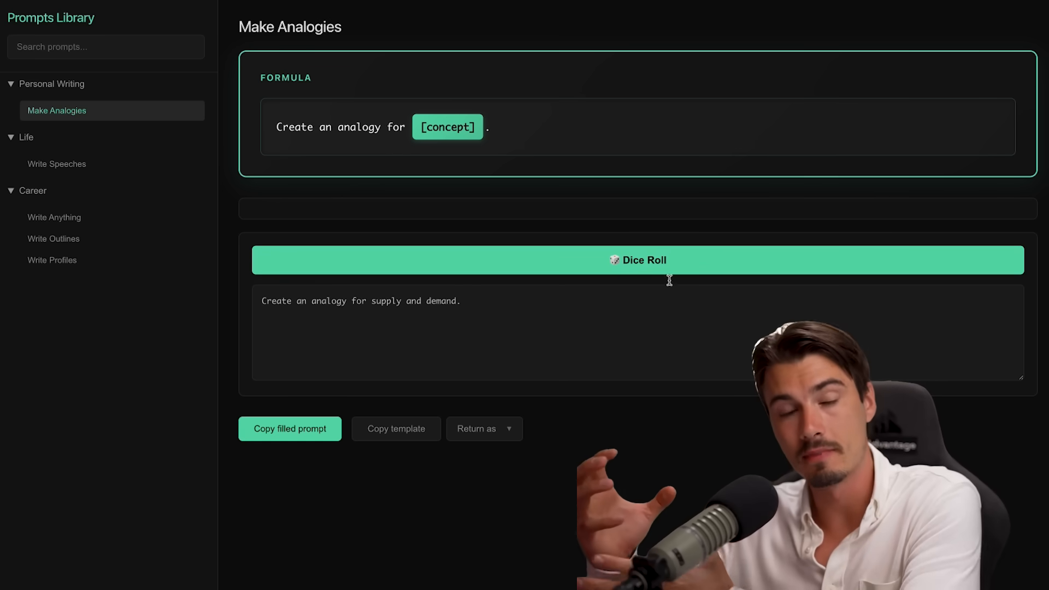
Fill the Write Anything template with random values, then reach ChatGPT's '6) Delivery choices' section
{"action": "left_click", "coordinate": [55, 216]}
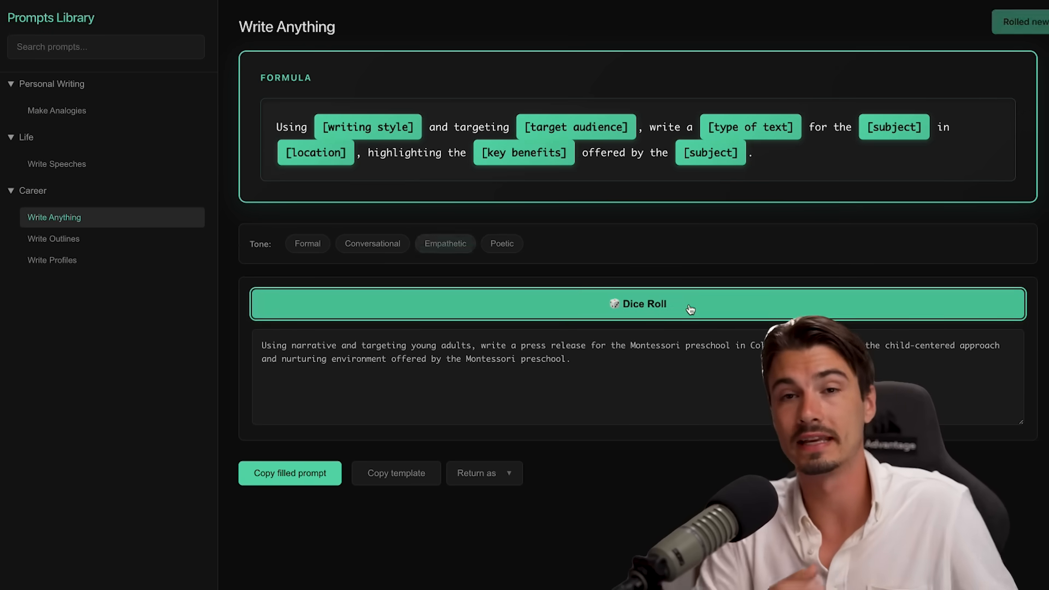
{"action": "left_click", "coordinate": [637, 304]}
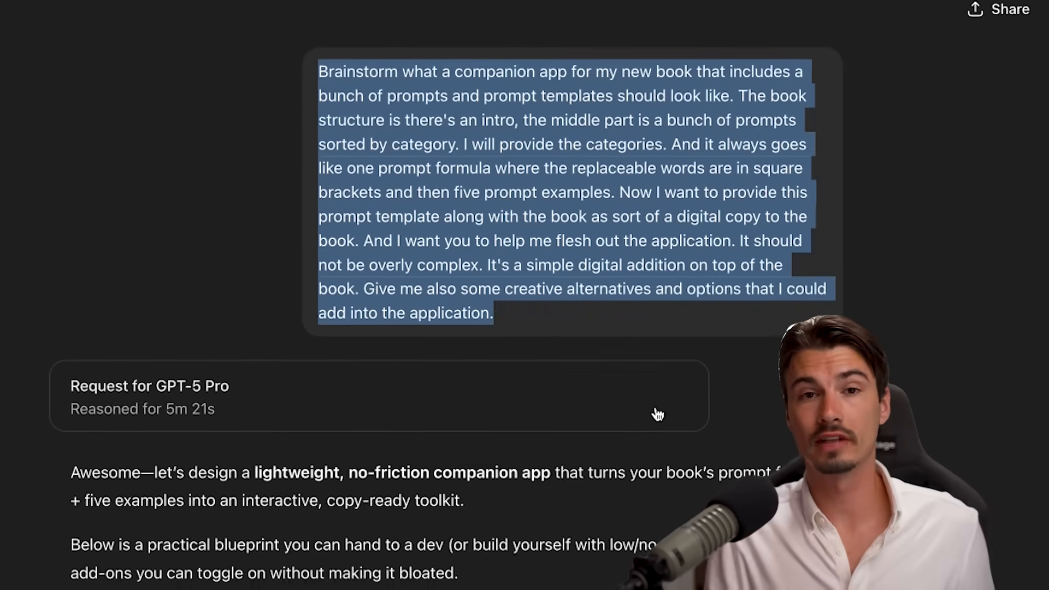
{"action": "scroll", "scroll_direction": "down", "scroll_amount": 3}
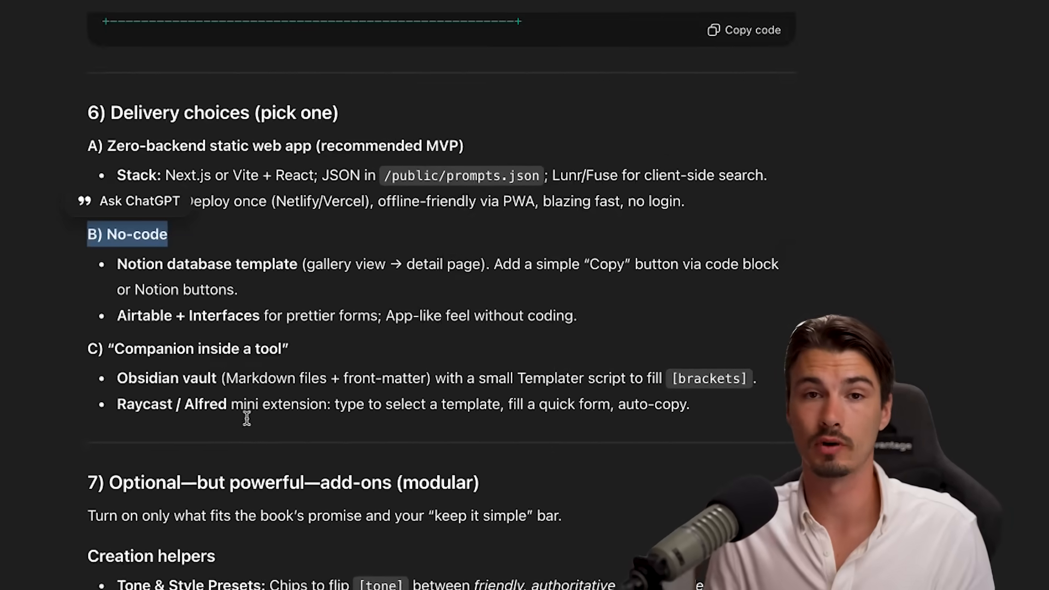
{"action": "left_click", "coordinate": [988, 228]}
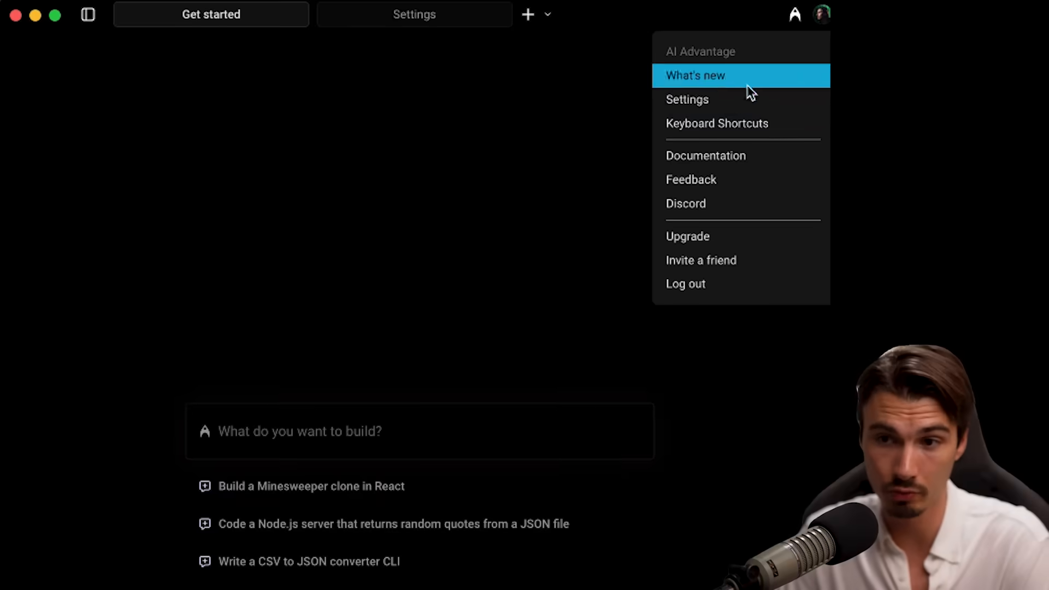
Go to Warp Settings > AI and start editing the Default agent profile
{"action": "left_click", "coordinate": [687, 99]}
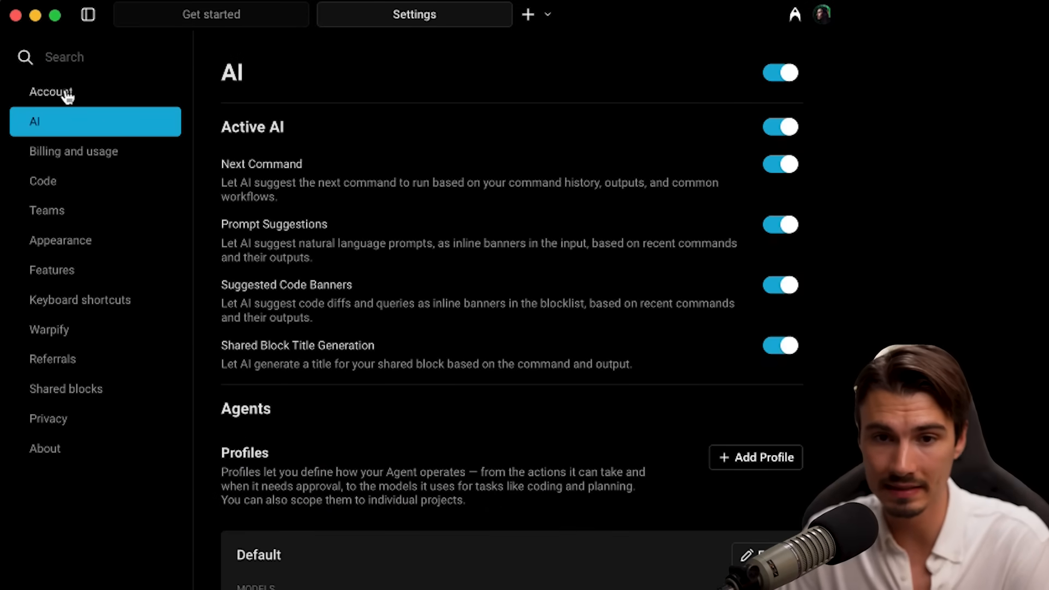
{"action": "scroll", "scroll_direction": "down", "scroll_amount": 3}
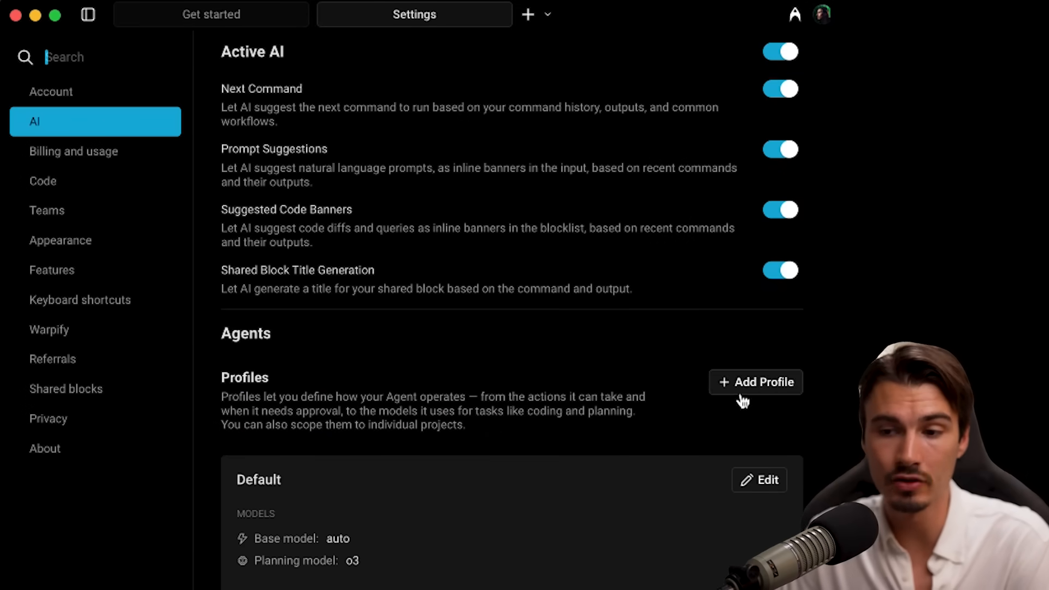
{"action": "scroll", "scroll_direction": "down", "scroll_amount": 3}
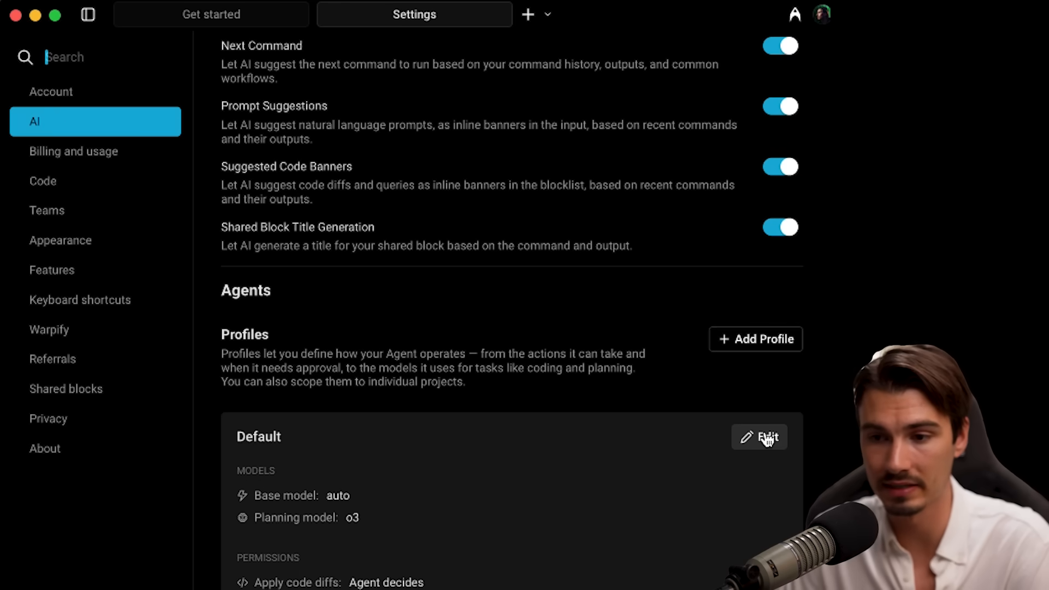
{"action": "left_click", "coordinate": [760, 437]}
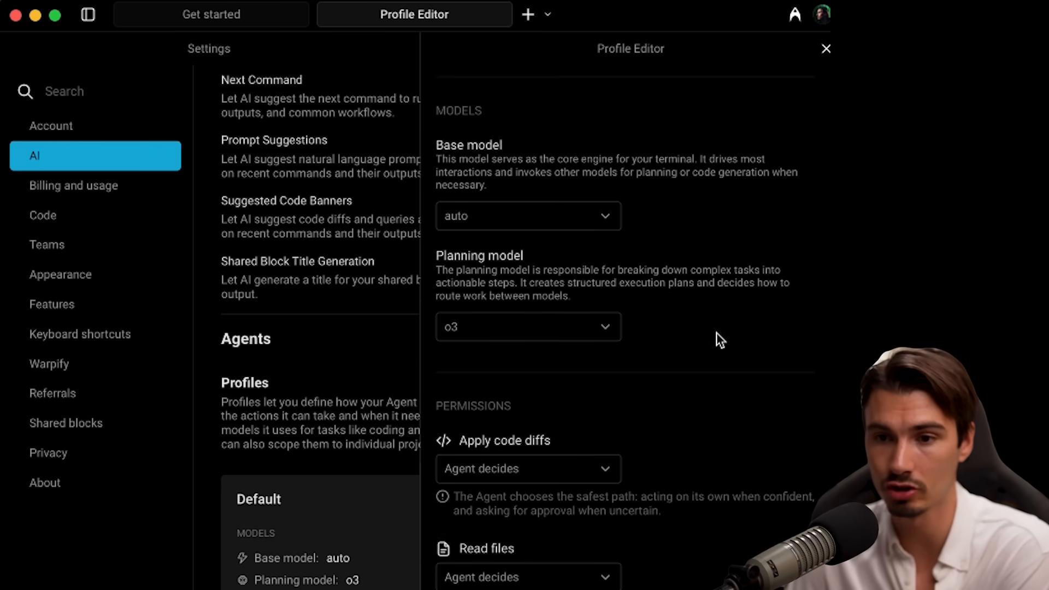
Keep o3 as the planning model and review the Create plans permission options
{"action": "scroll", "scroll_direction": "down", "scroll_amount": 3}
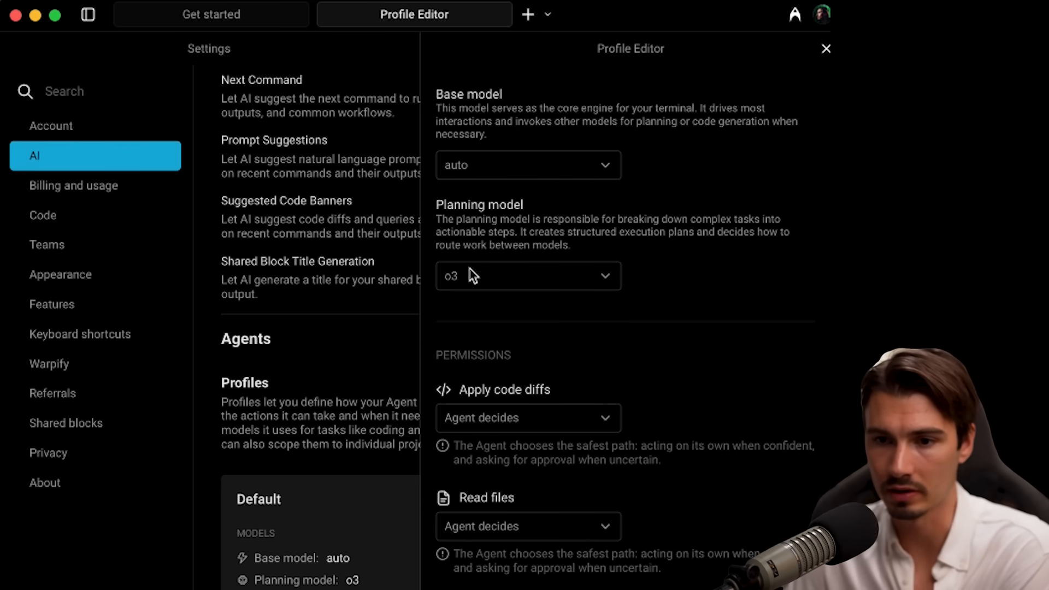
{"action": "left_click", "coordinate": [528, 275]}
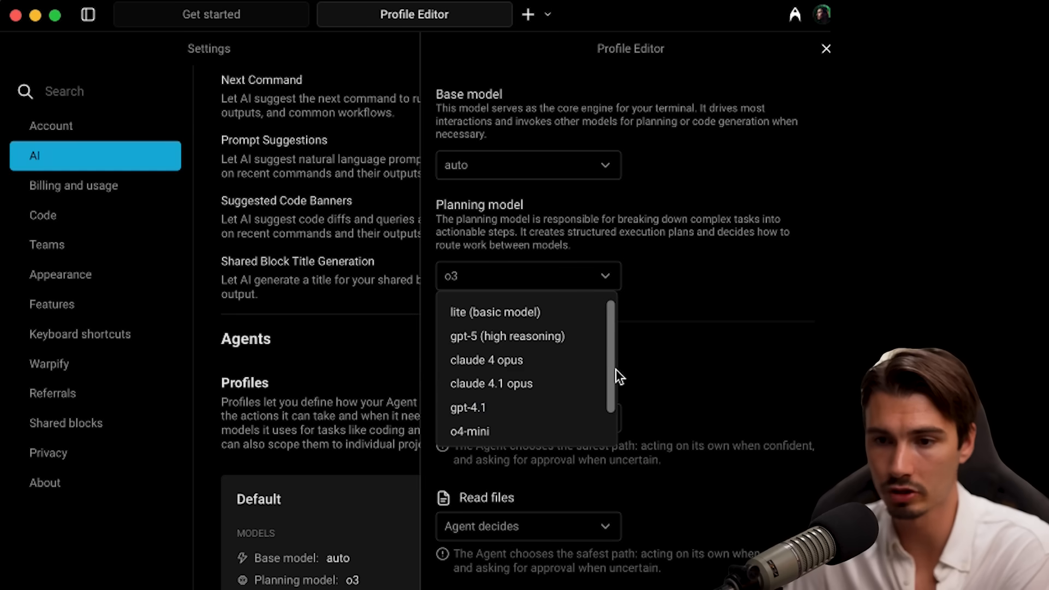
{"action": "scroll", "scroll_direction": "down", "scroll_amount": 3}
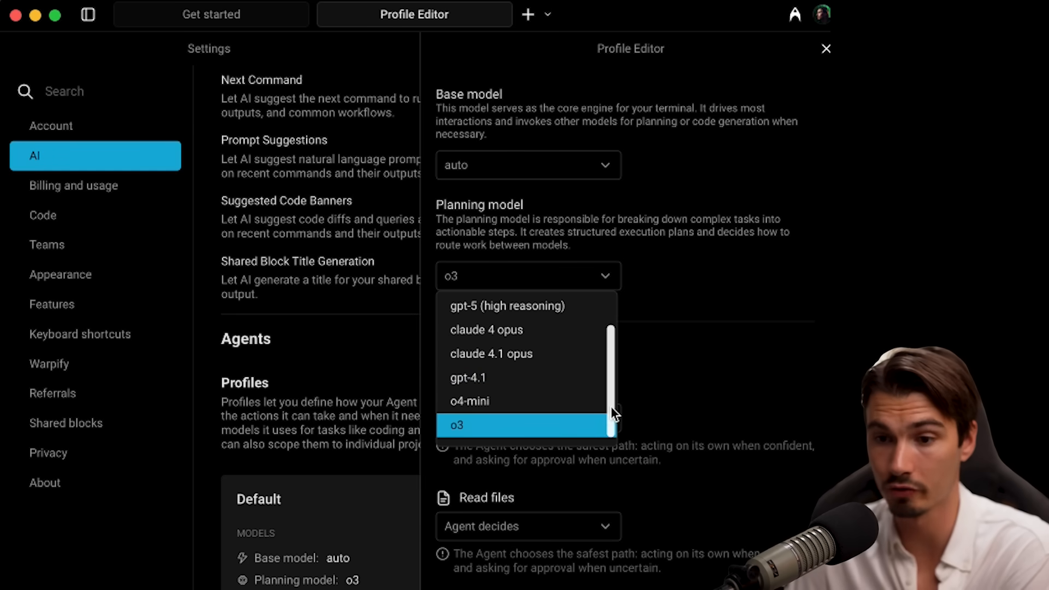
{"action": "left_click", "coordinate": [507, 305]}
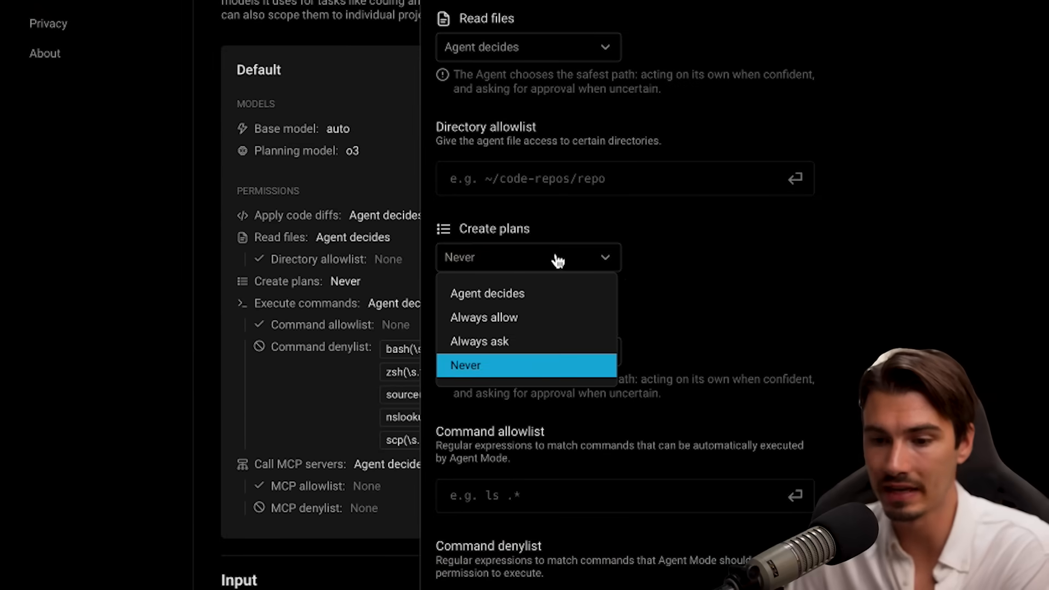
{"action": "left_click", "coordinate": [479, 341]}
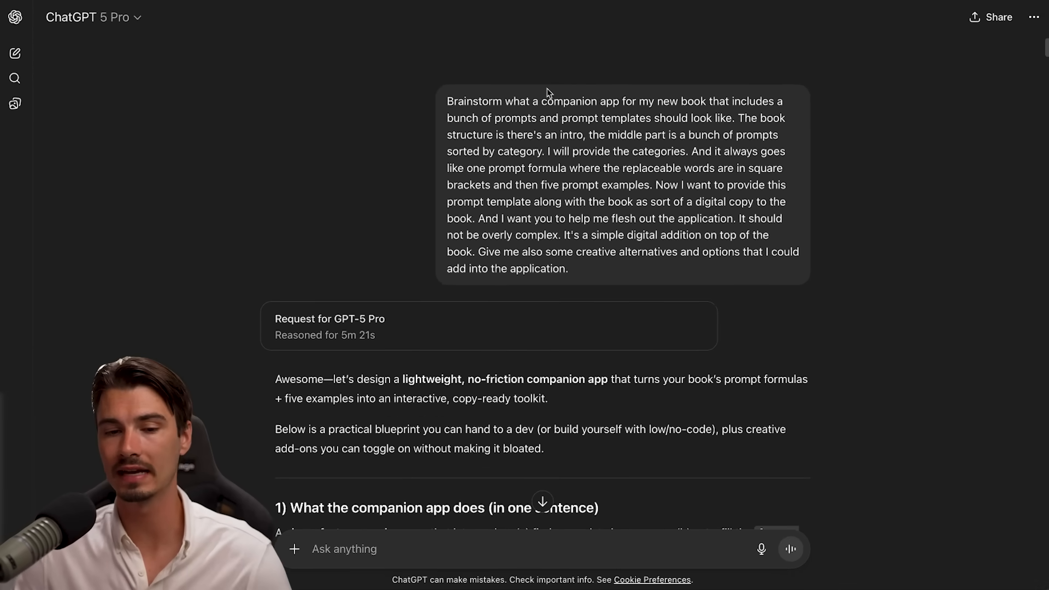
{"action": "mouse_move", "coordinate": [466, 128]}
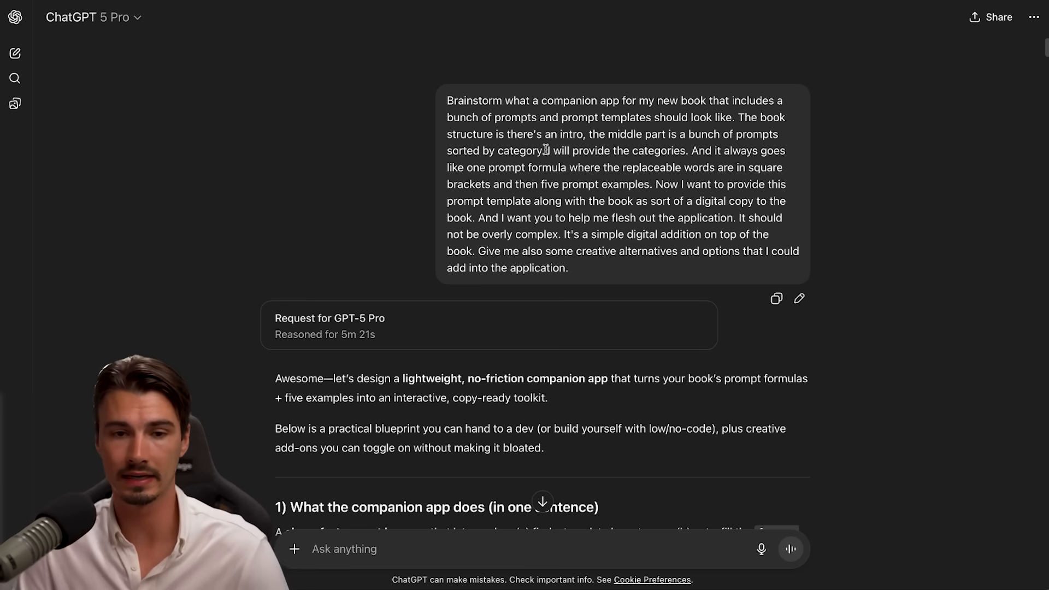
View the AIA Work Context project's two attached markdown files and close the list
{"action": "left_click", "coordinate": [59, 383]}
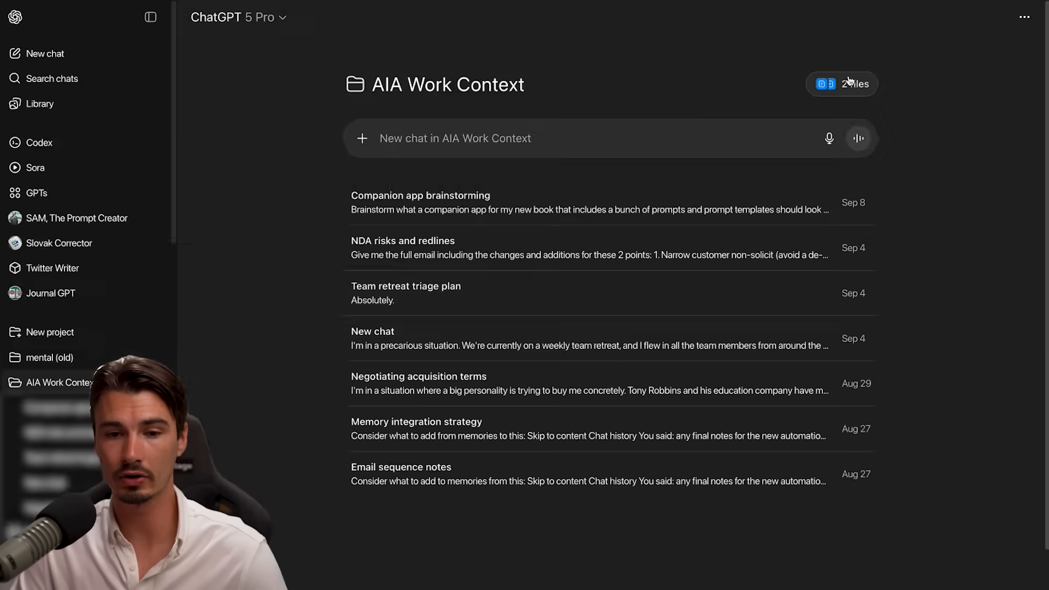
{"action": "left_click", "coordinate": [850, 84]}
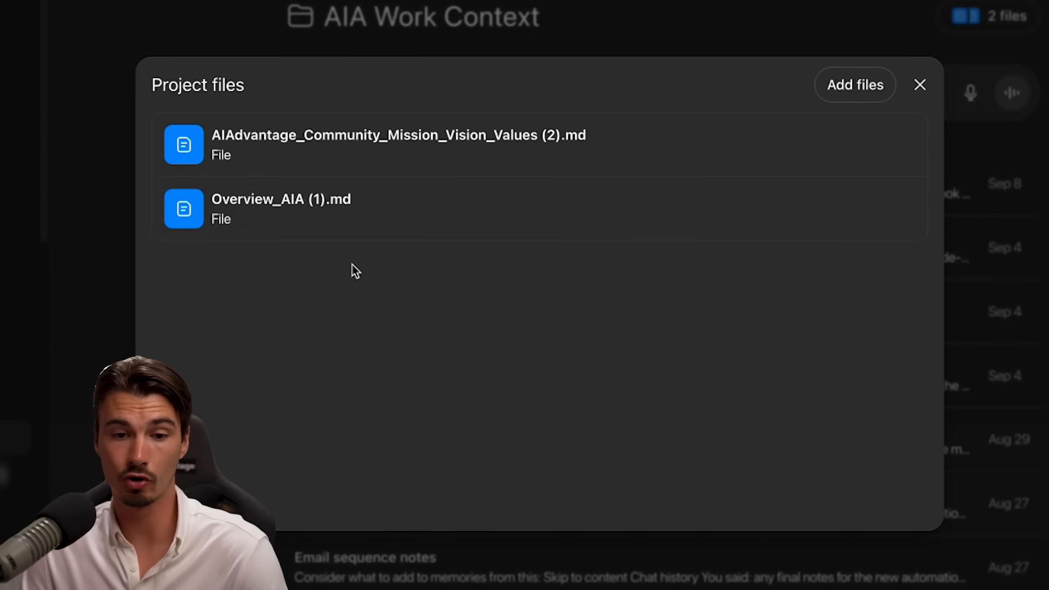
{"action": "mouse_move", "coordinate": [301, 234]}
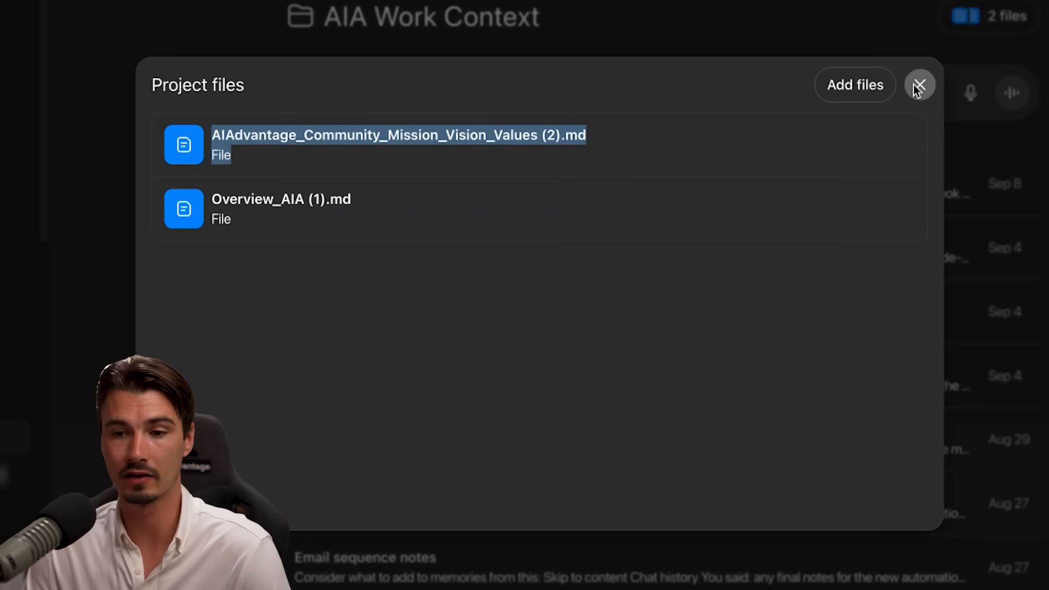
{"action": "left_click", "coordinate": [919, 85]}
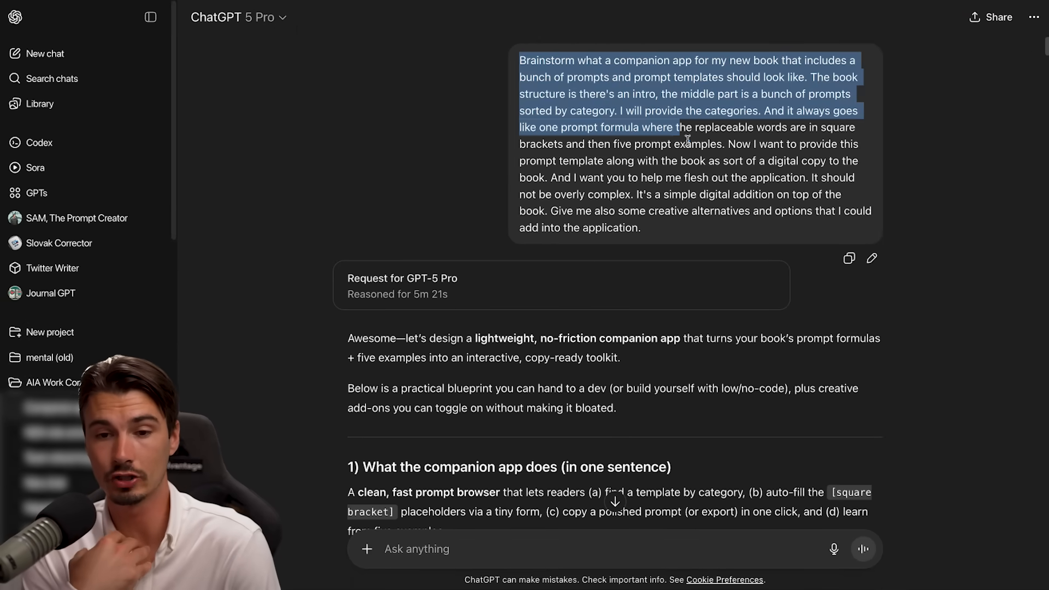
Highlight passages of the brainstorm prompt while reading, then collapse the chat list sidebar
{"action": "left_click_drag", "start_coordinate": [681, 126], "coordinate": [639, 227]}
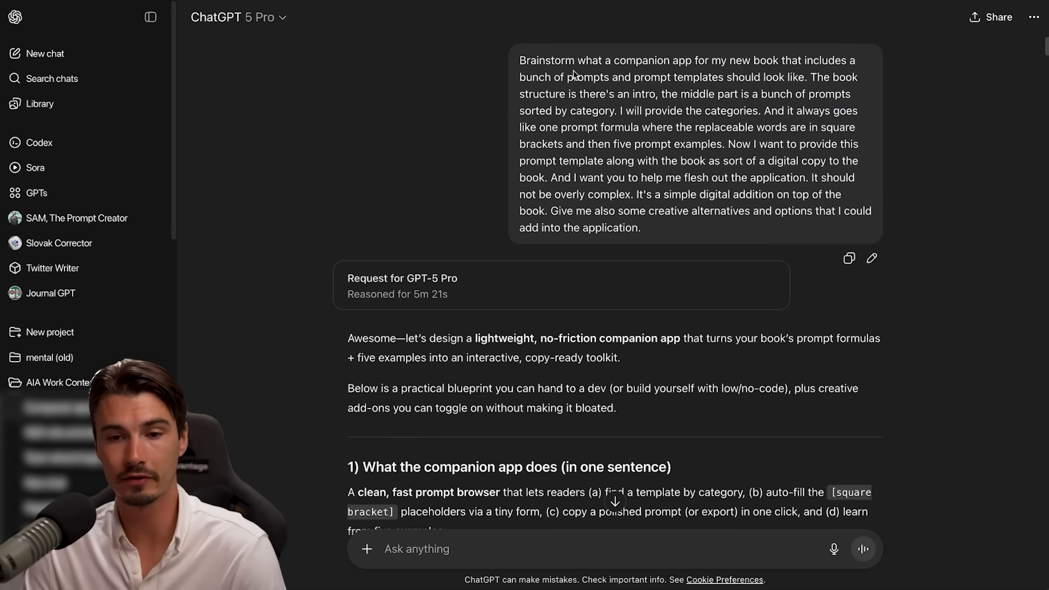
{"action": "left_click_drag", "start_coordinate": [571, 77], "coordinate": [639, 227]}
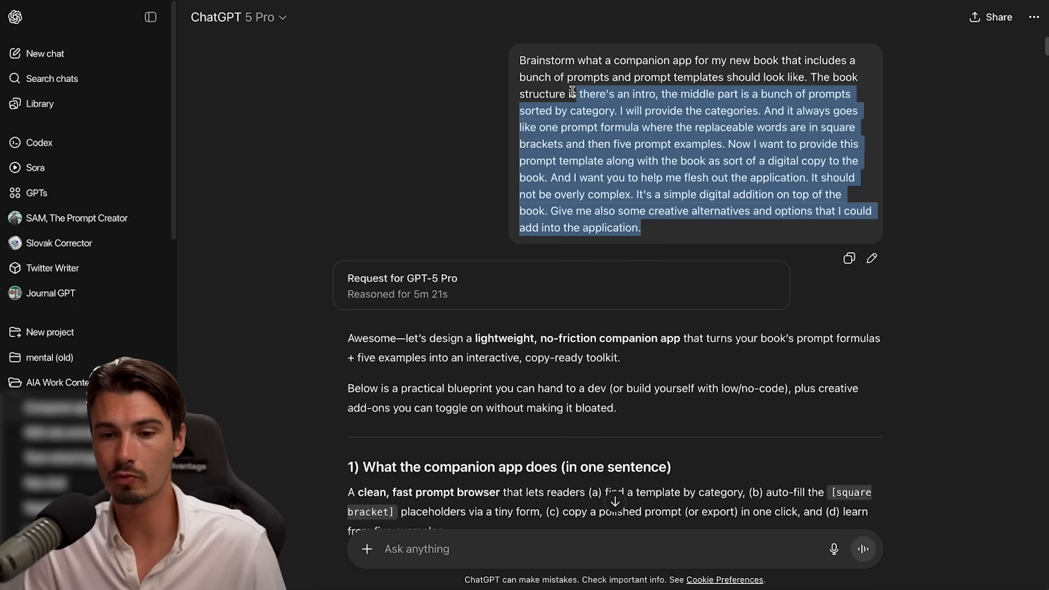
{"action": "left_click", "coordinate": [511, 82]}
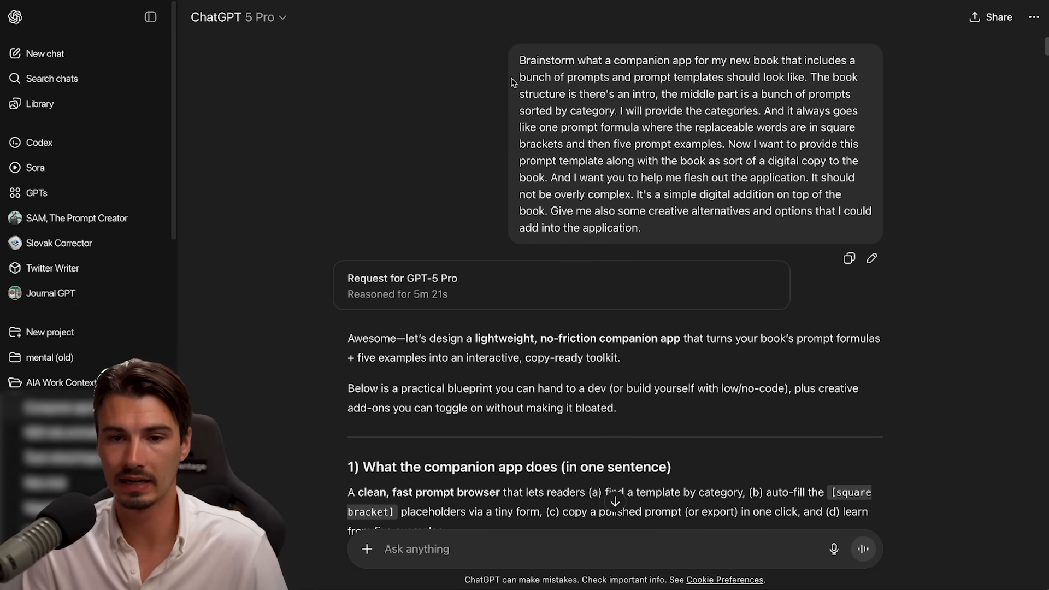
{"action": "left_click_drag", "start_coordinate": [533, 59], "coordinate": [675, 87]}
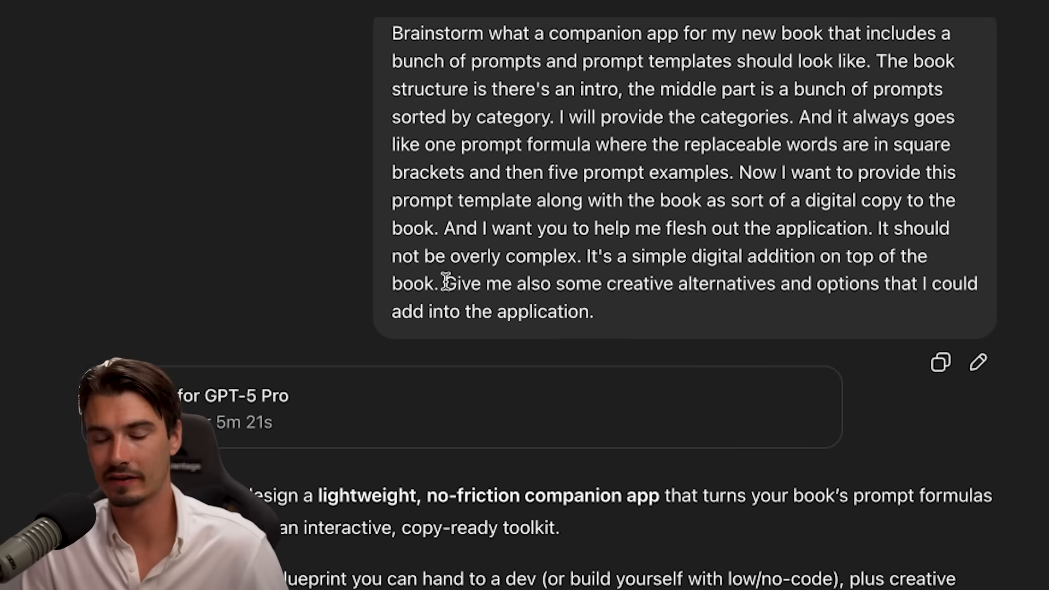
{"action": "left_click_drag", "start_coordinate": [443, 283], "coordinate": [735, 283]}
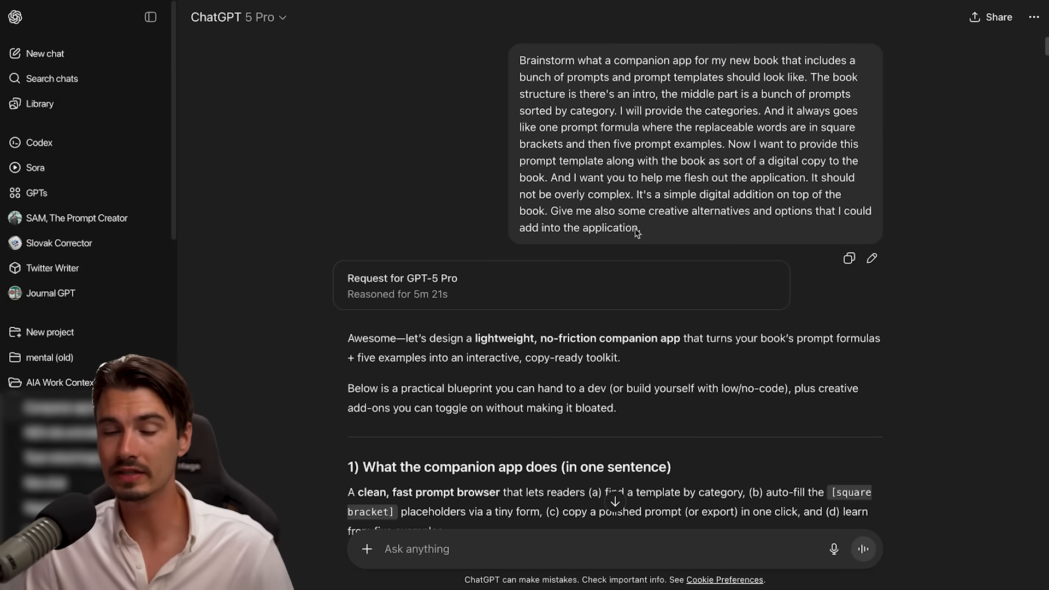
{"action": "mouse_move", "coordinate": [327, 199]}
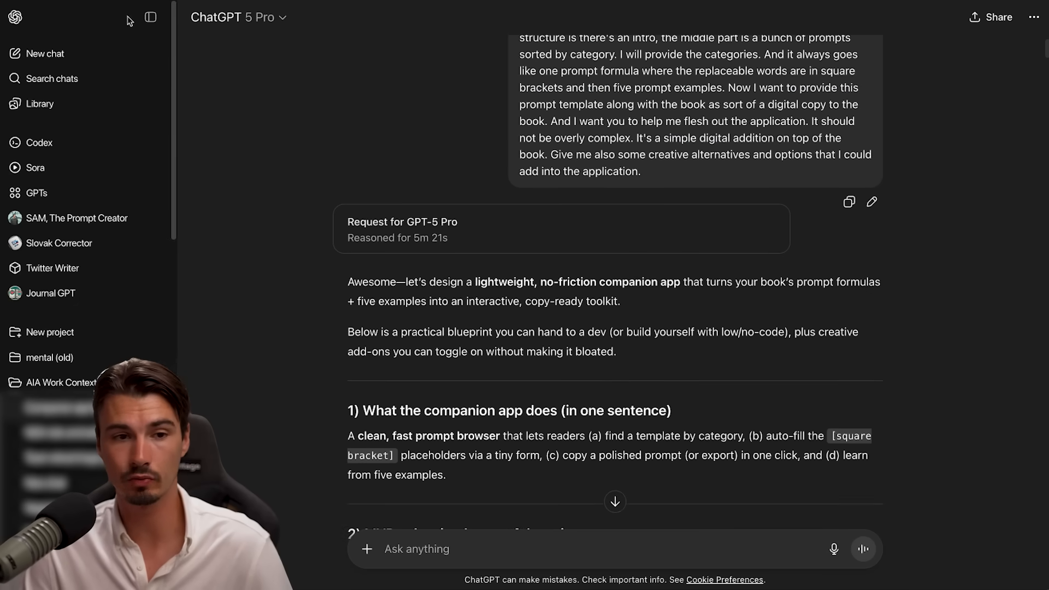
{"action": "left_click", "coordinate": [151, 17]}
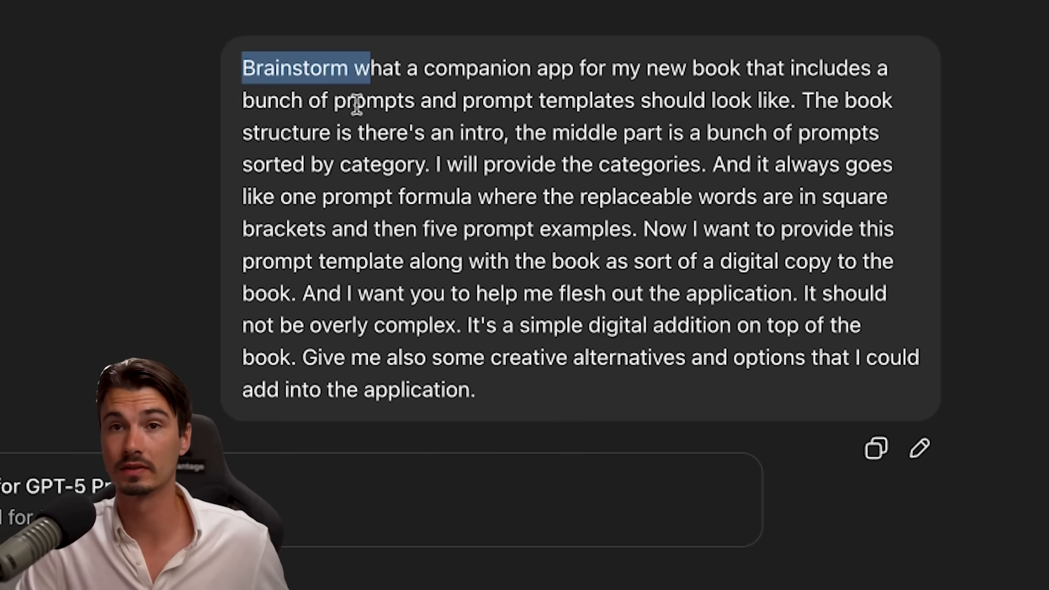
{"action": "scroll", "scroll_direction": "down", "scroll_amount": 3}
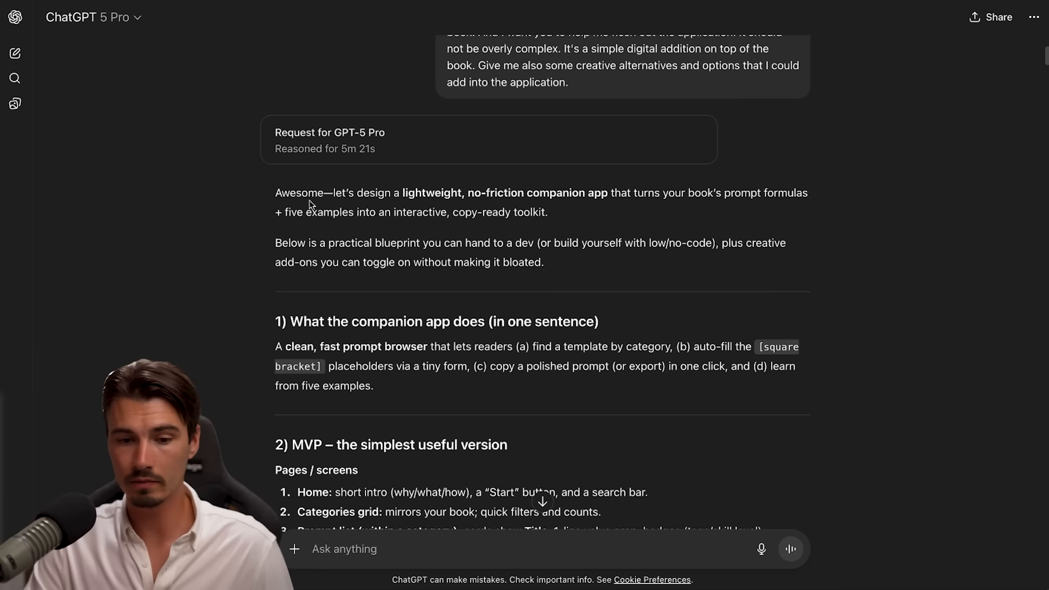
{"action": "scroll", "scroll_direction": "down", "scroll_amount": 3}
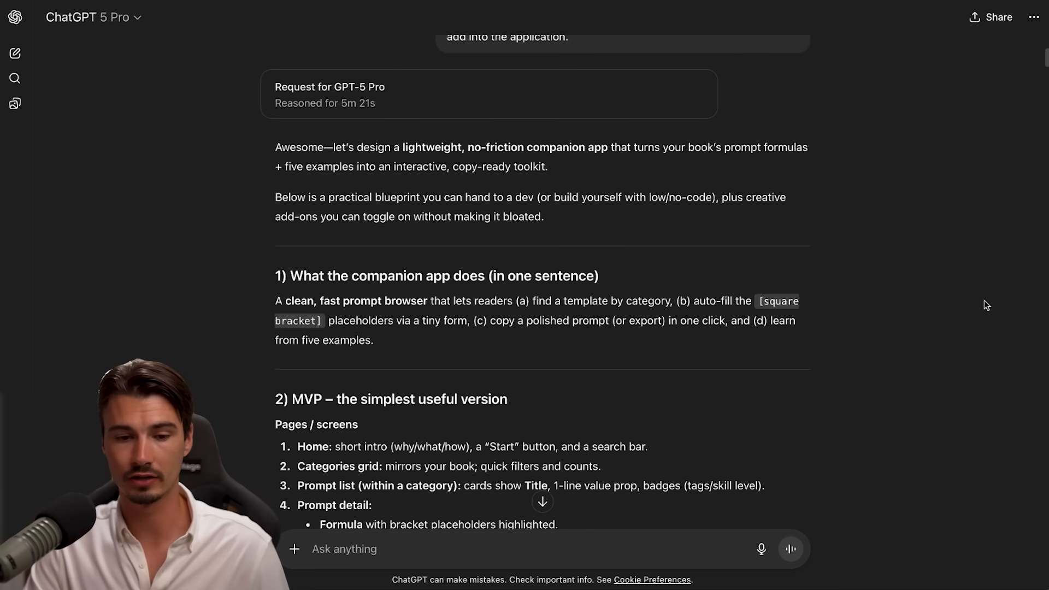
{"action": "scroll", "scroll_direction": "down", "scroll_amount": 3}
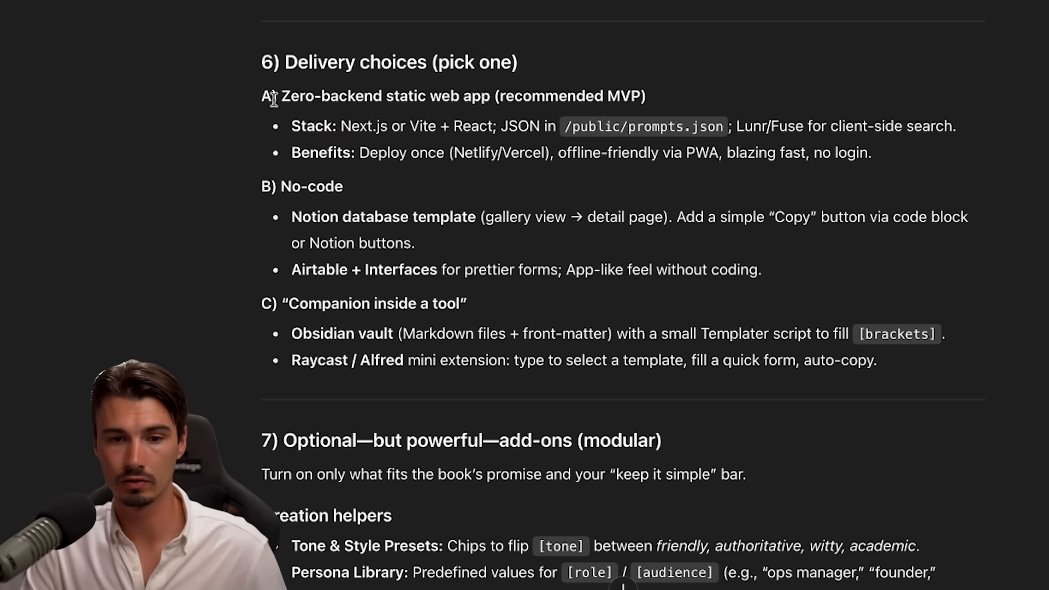
{"action": "double_click", "coordinate": [302, 187]}
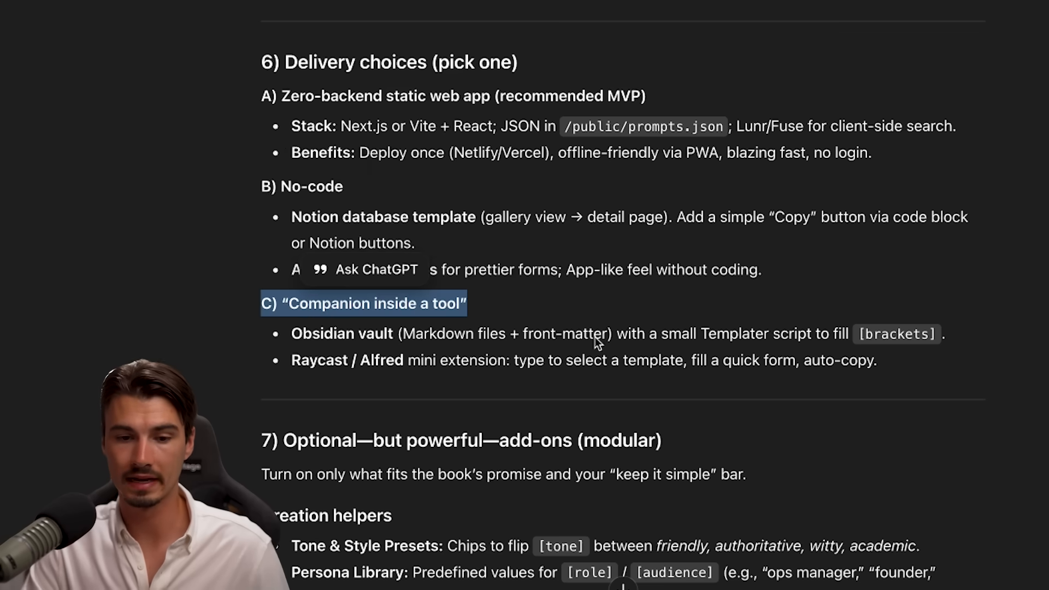
{"action": "scroll", "scroll_direction": "down", "scroll_amount": 3}
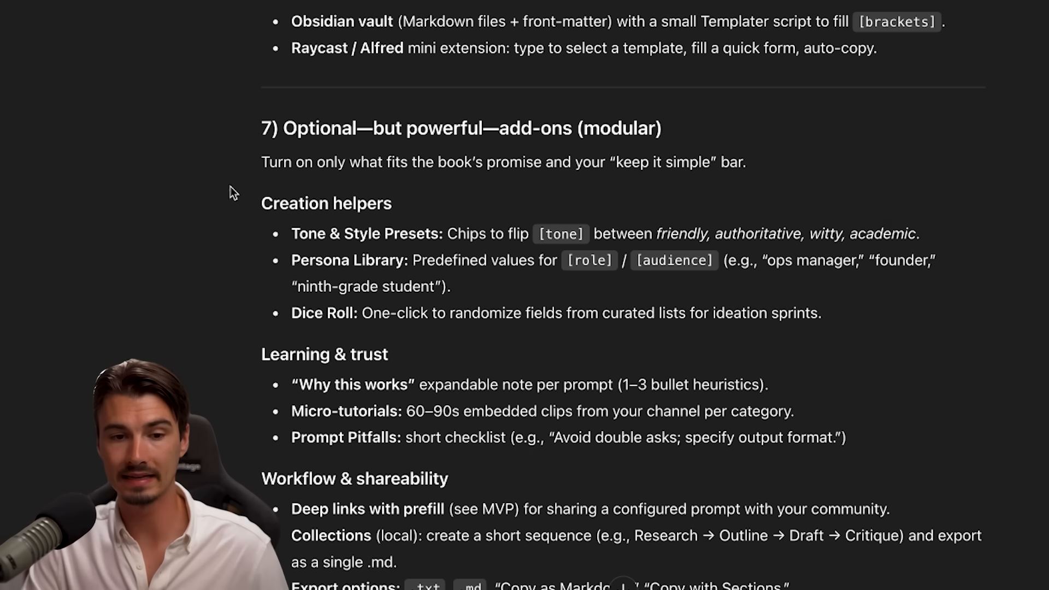
{"action": "left_click_drag", "start_coordinate": [261, 204], "coordinate": [846, 437]}
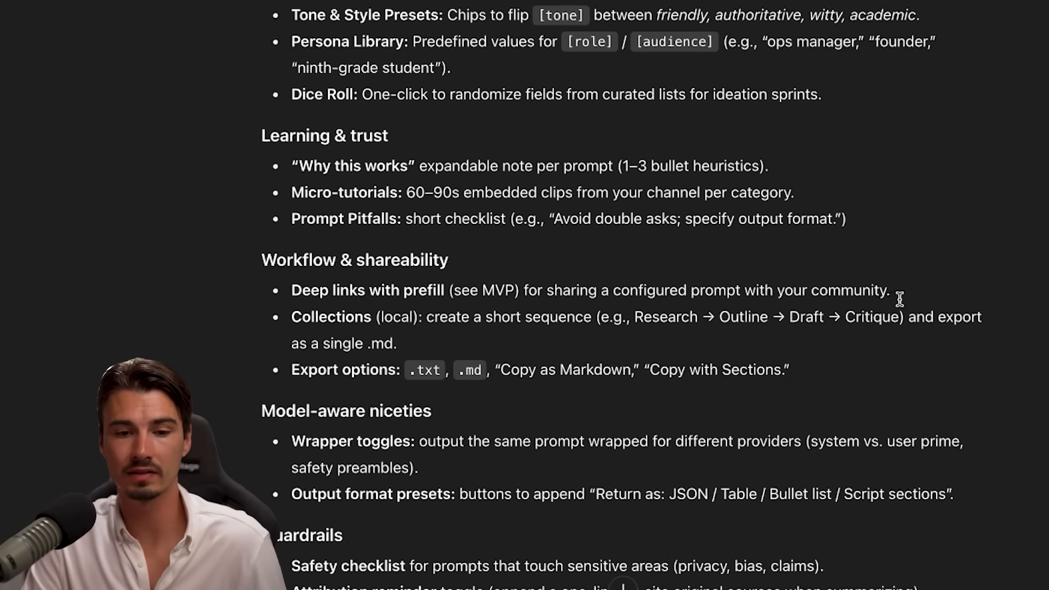
{"action": "scroll", "scroll_direction": "down", "scroll_amount": 3}
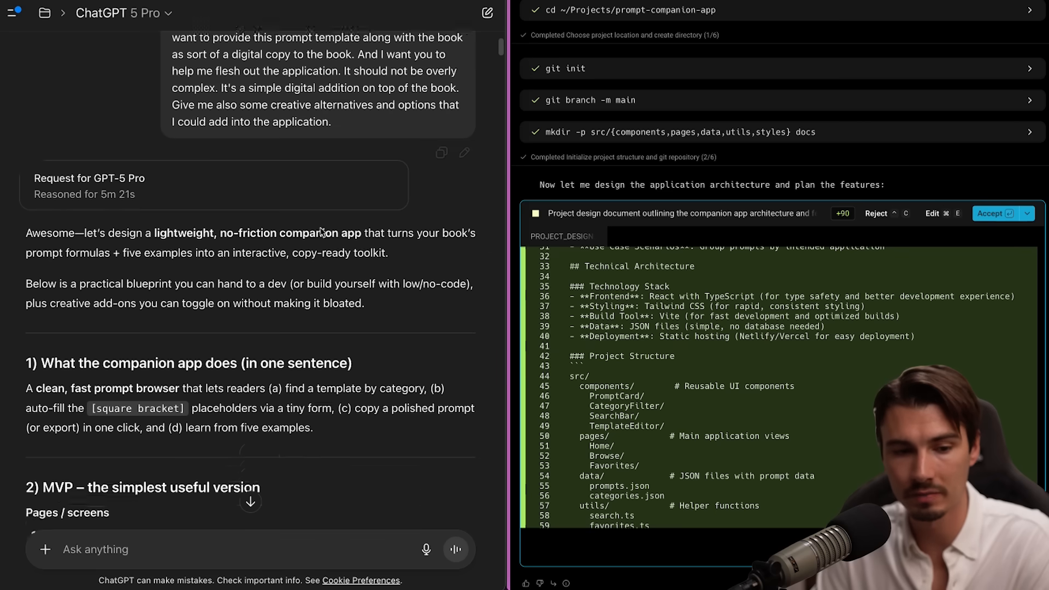
{"action": "scroll", "scroll_direction": "down", "scroll_amount": 3}
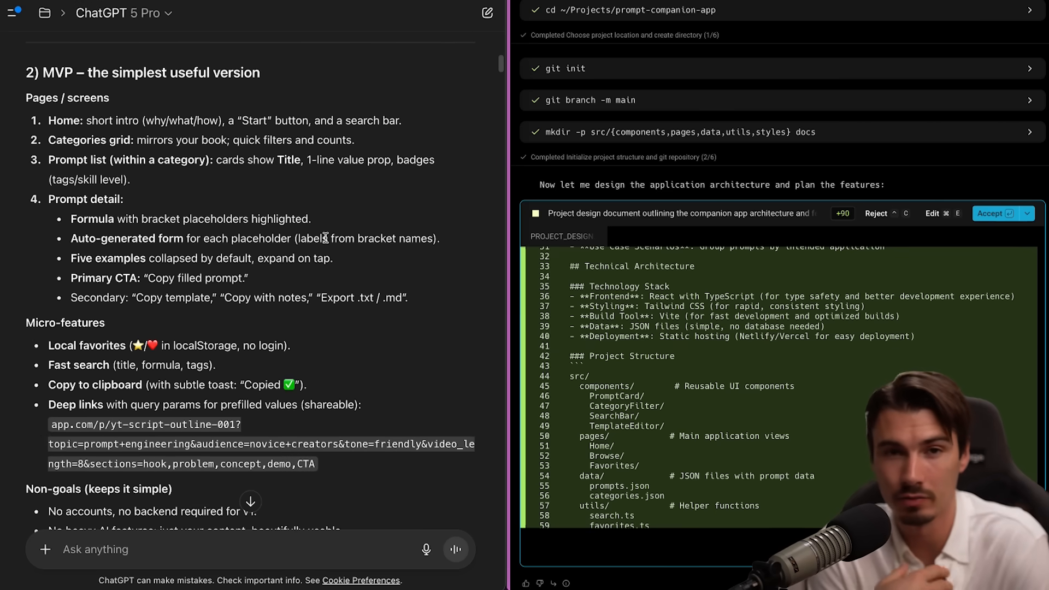
{"action": "left_click_drag", "start_coordinate": [133, 72], "coordinate": [261, 72]}
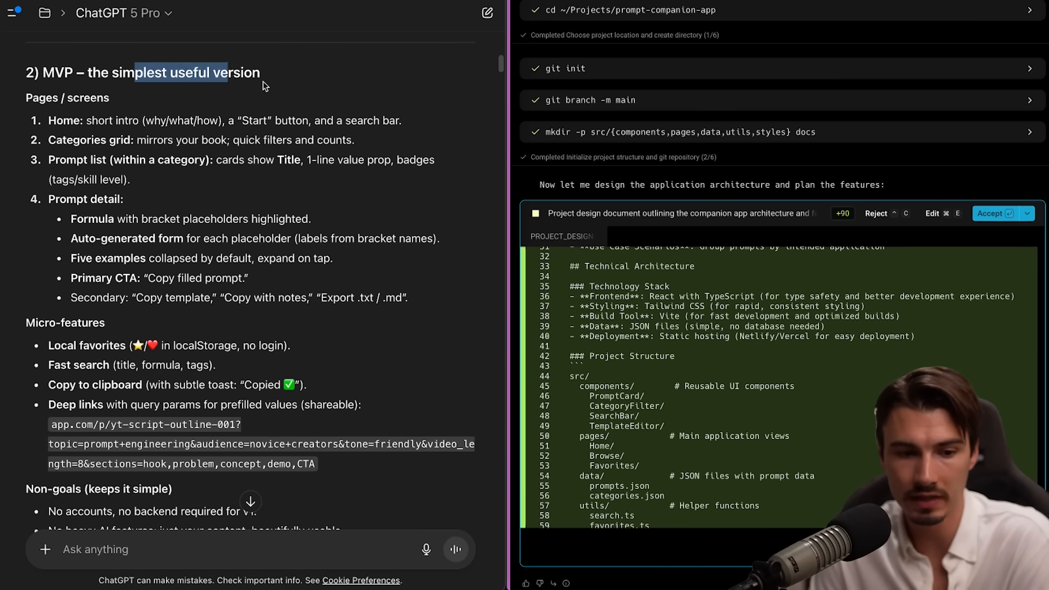
{"action": "scroll", "scroll_direction": "down", "scroll_amount": 3}
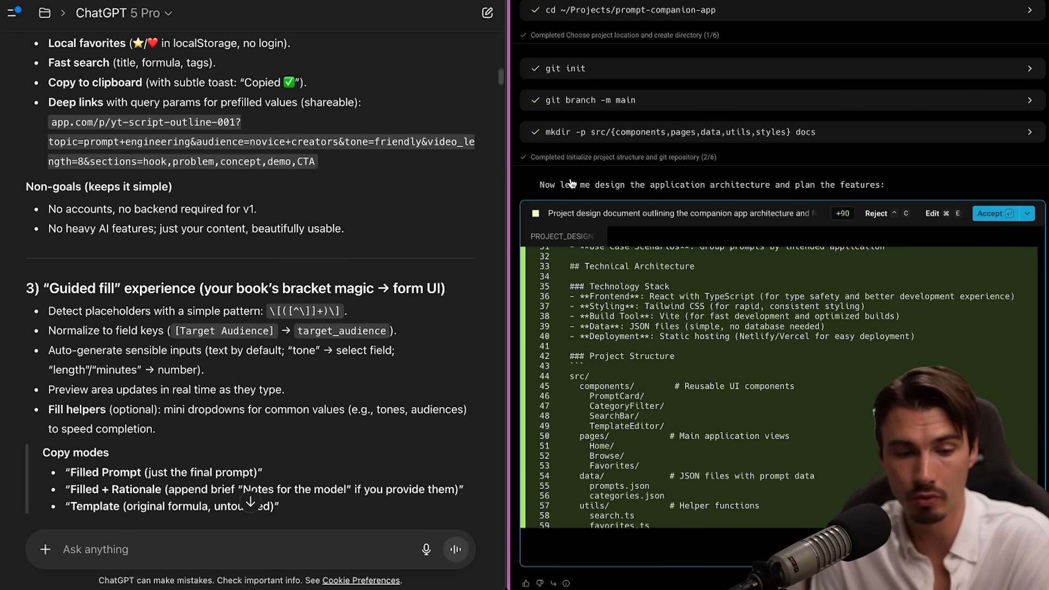
{"action": "scroll", "scroll_direction": "down", "scroll_amount": 3}
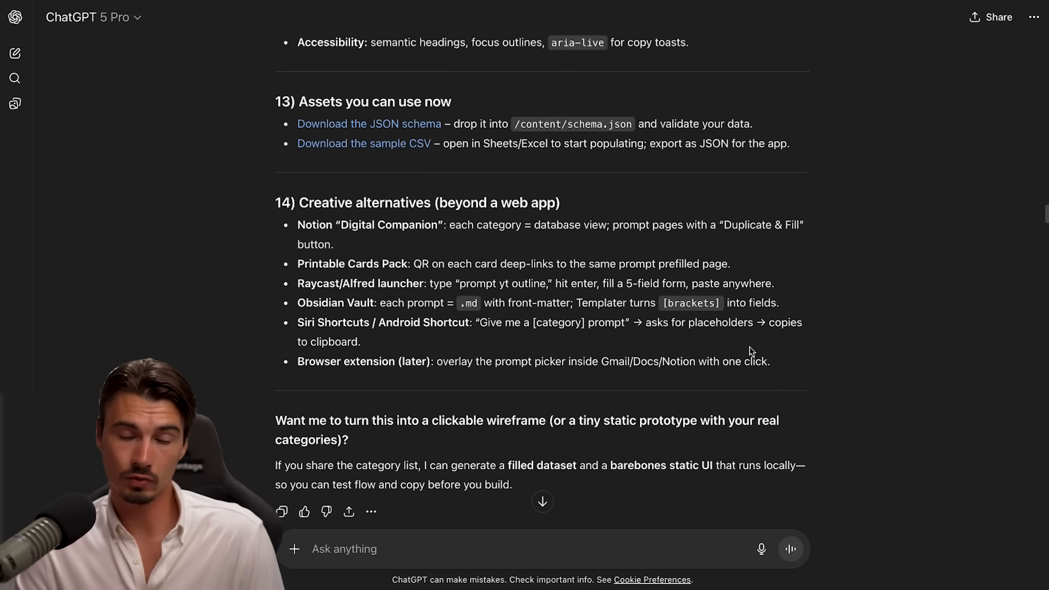
{"action": "scroll", "scroll_direction": "down", "scroll_amount": 3}
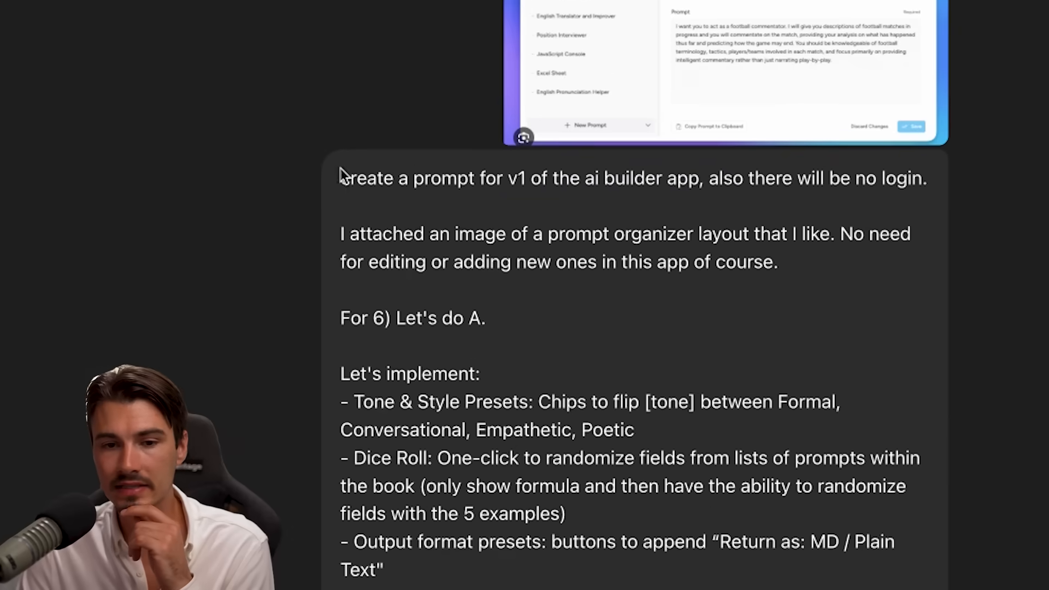
{"action": "left_click_drag", "start_coordinate": [341, 178], "coordinate": [529, 178]}
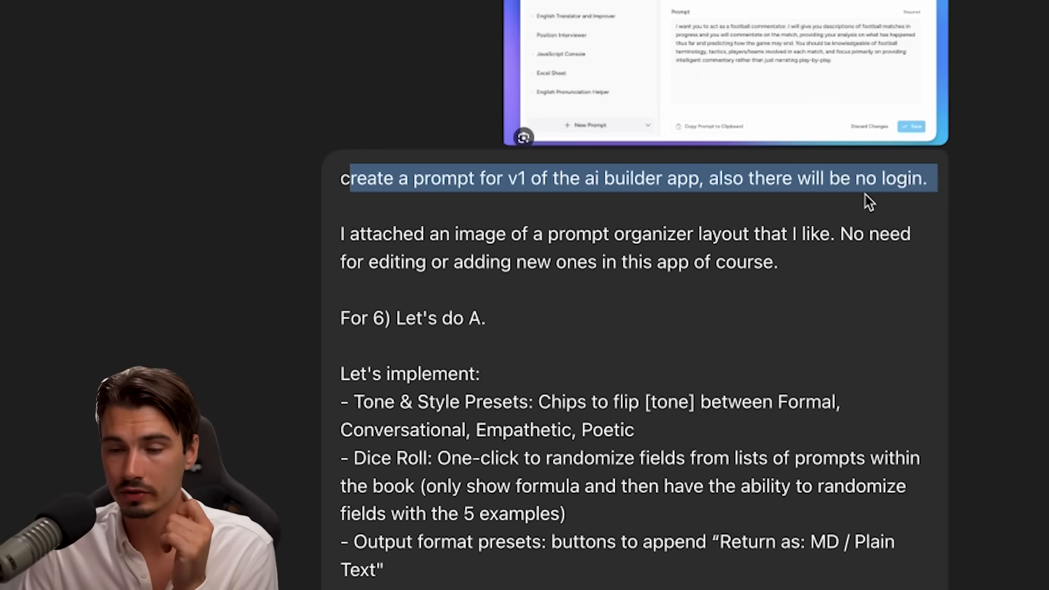
{"action": "scroll", "scroll_direction": "down", "scroll_amount": 3}
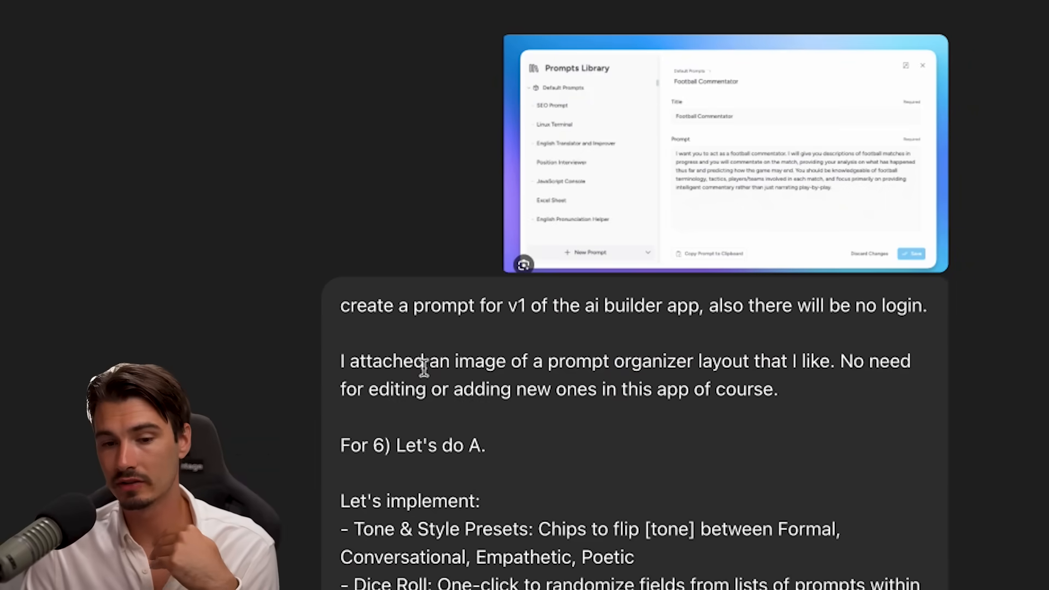
{"action": "scroll", "scroll_direction": "down", "scroll_amount": 3}
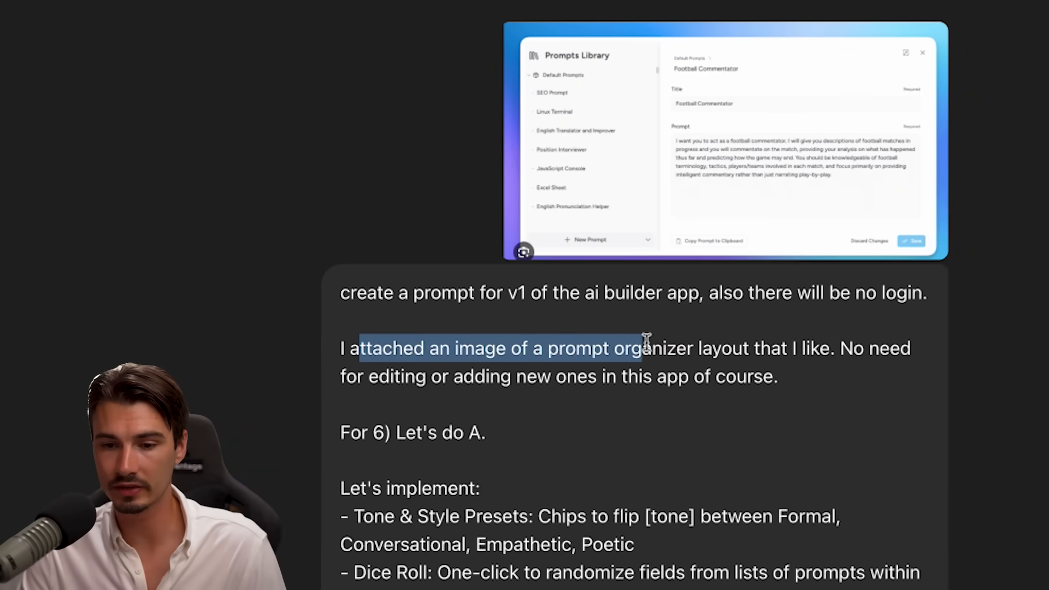
{"action": "left_click_drag", "start_coordinate": [645, 347], "coordinate": [475, 376]}
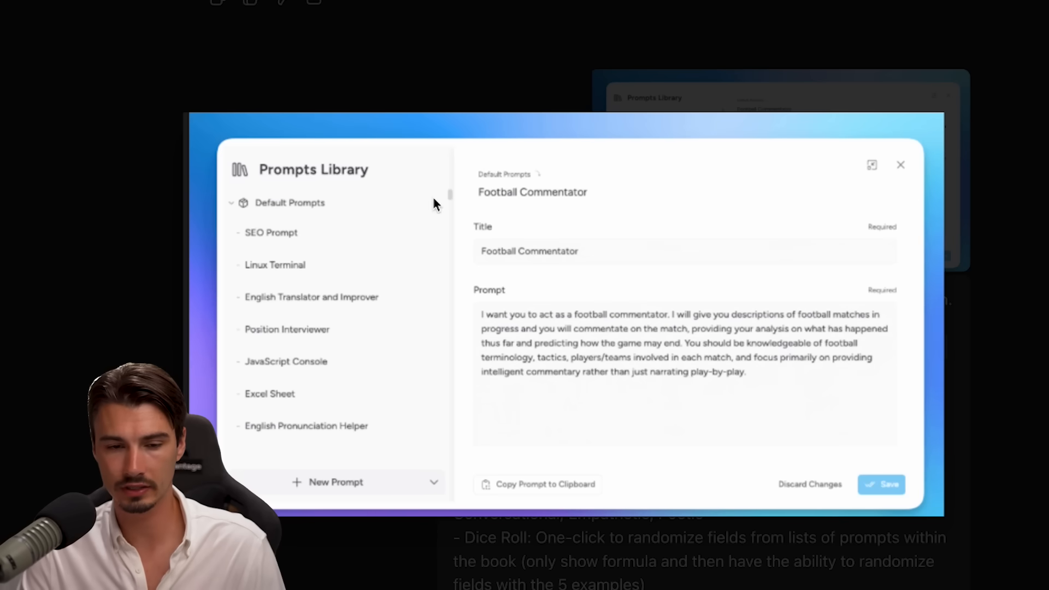
{"action": "mouse_move", "coordinate": [358, 316]}
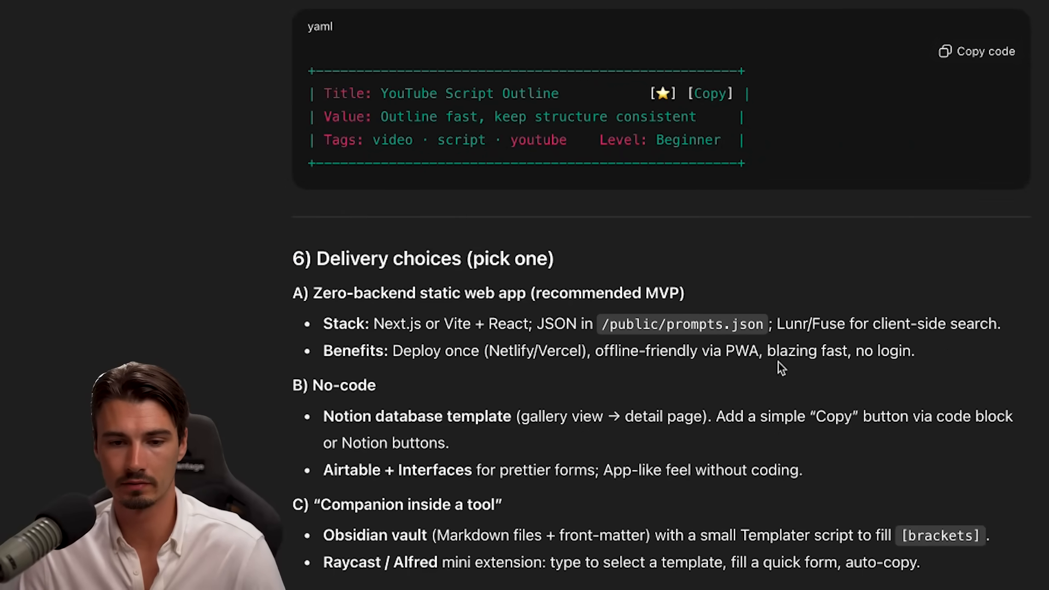
Highlight parts of the pasted manuscript prompt examples while reading them
{"action": "left_click_drag", "start_coordinate": [292, 293], "coordinate": [914, 350]}
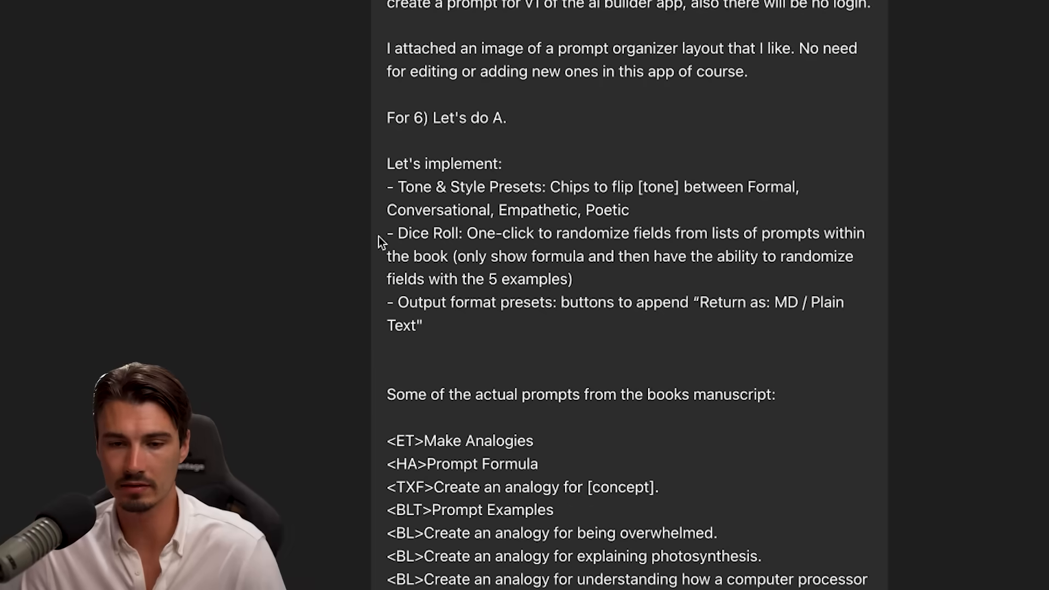
{"action": "mouse_move", "coordinate": [395, 163]}
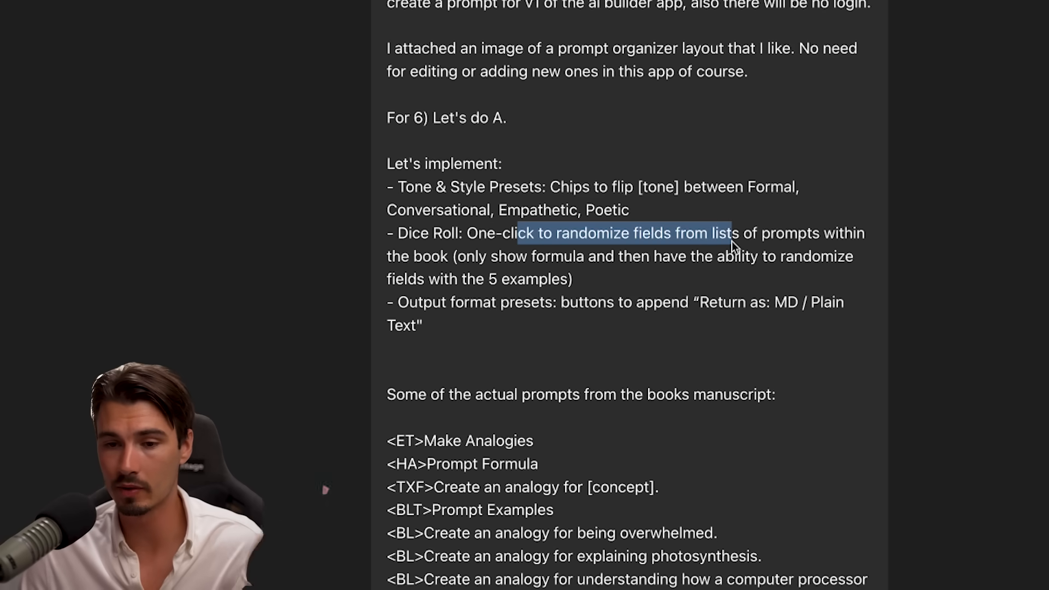
{"action": "left_click", "coordinate": [712, 241]}
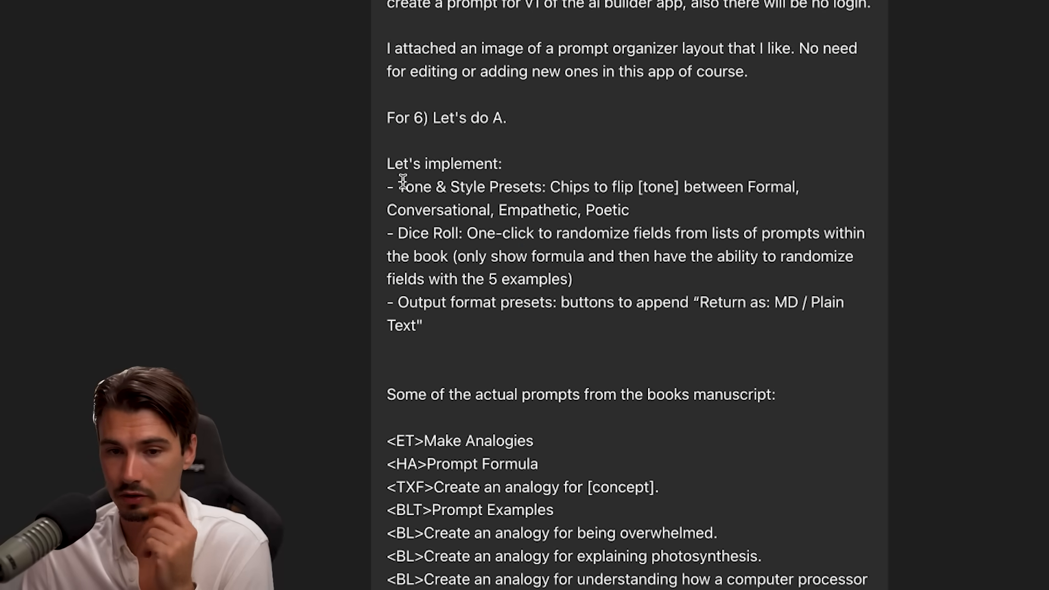
{"action": "left_click_drag", "start_coordinate": [550, 187], "coordinate": [630, 210]}
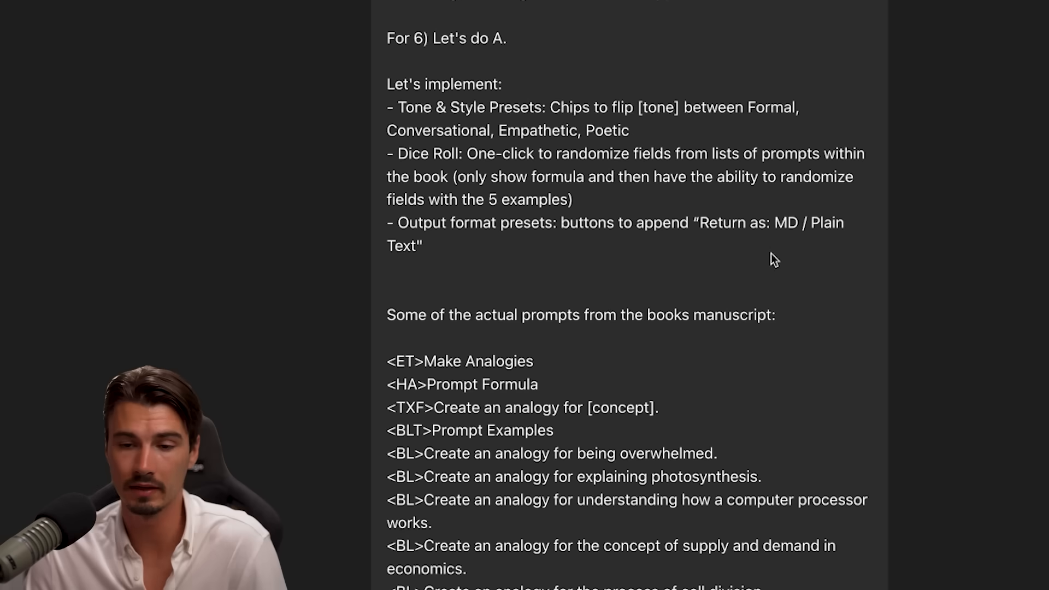
{"action": "mouse_move", "coordinate": [765, 262]}
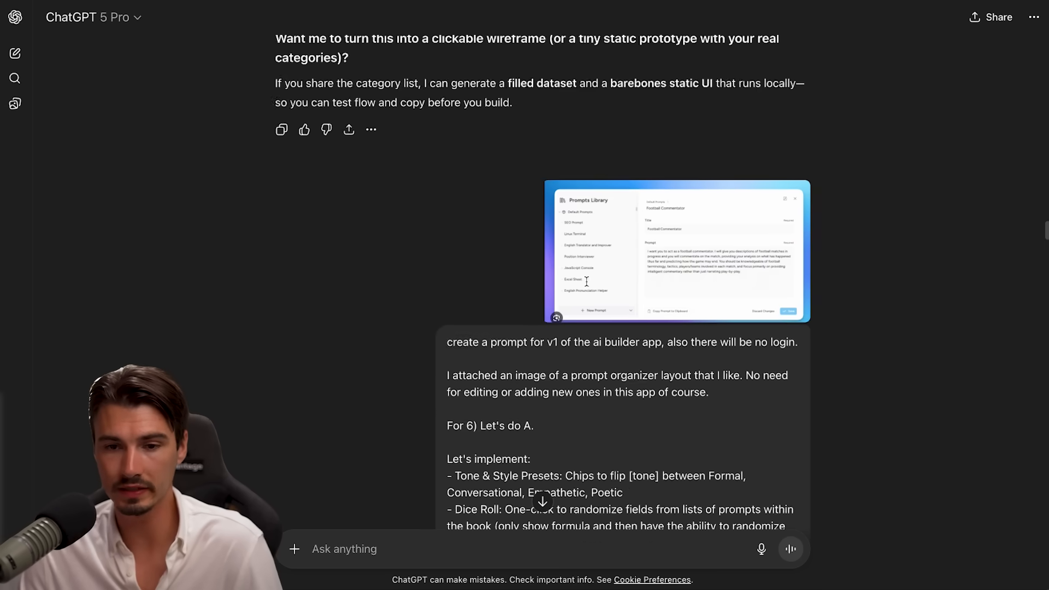
Move down to the 'Build a zero-backend Prompt Companion (v1)' builder prompt reply
{"action": "scroll", "scroll_direction": "down", "scroll_amount": 3}
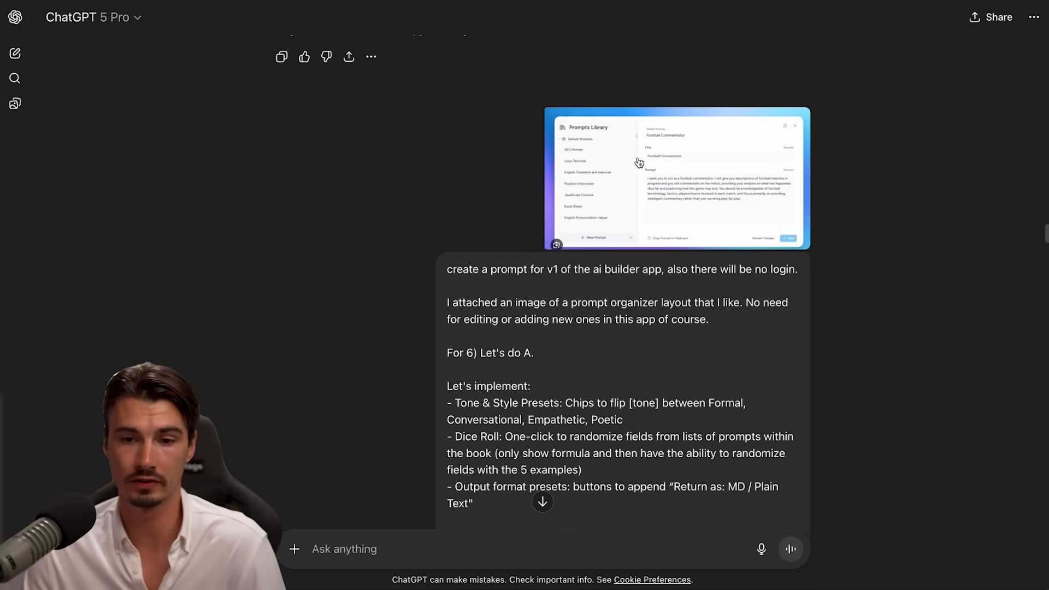
{"action": "mouse_move", "coordinate": [562, 144]}
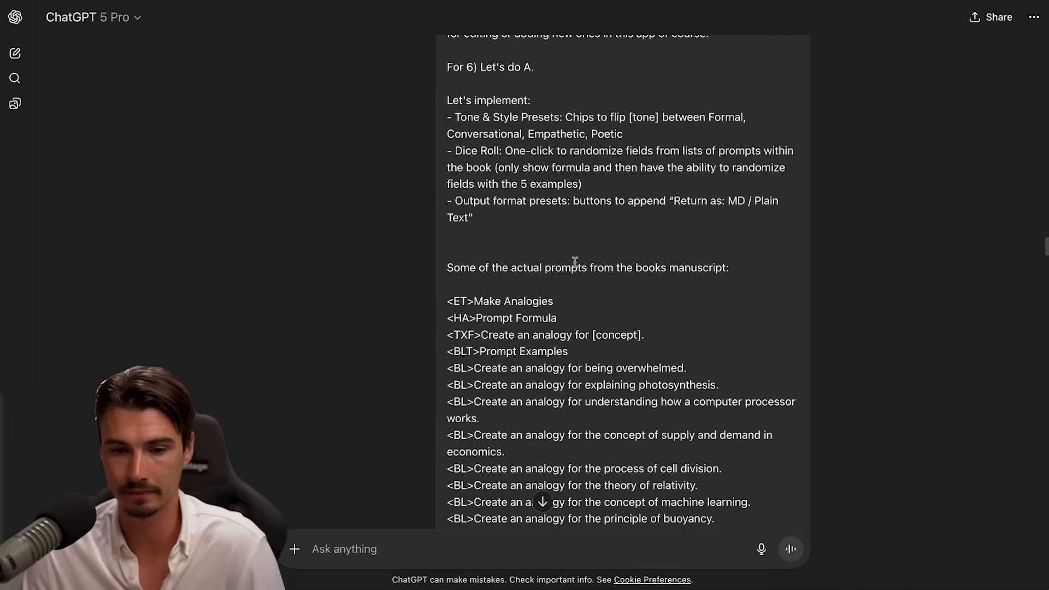
{"action": "scroll", "scroll_direction": "down", "scroll_amount": 3}
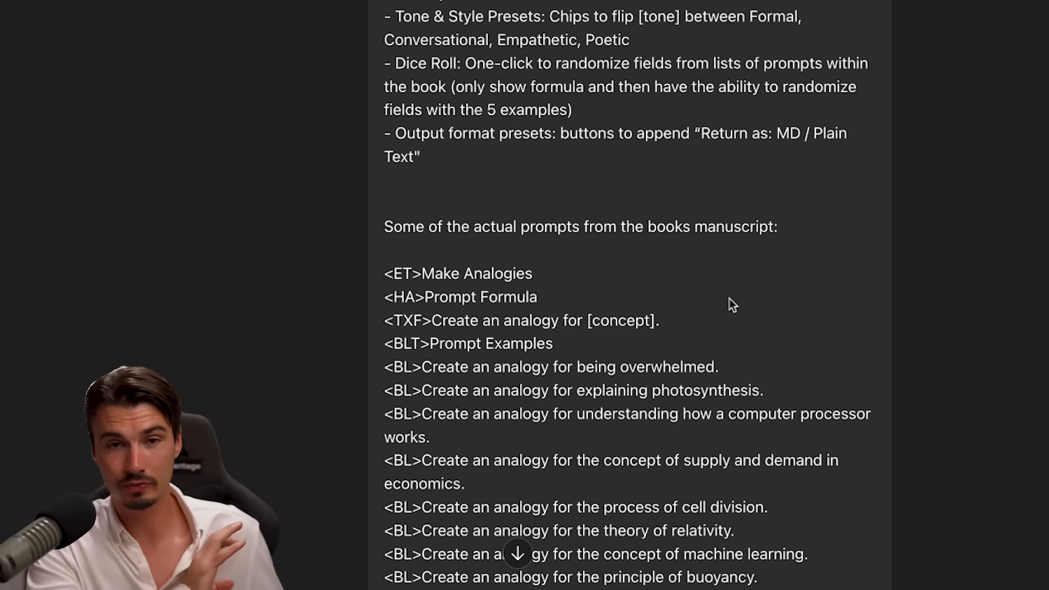
{"action": "scroll", "scroll_direction": "down", "scroll_amount": 3}
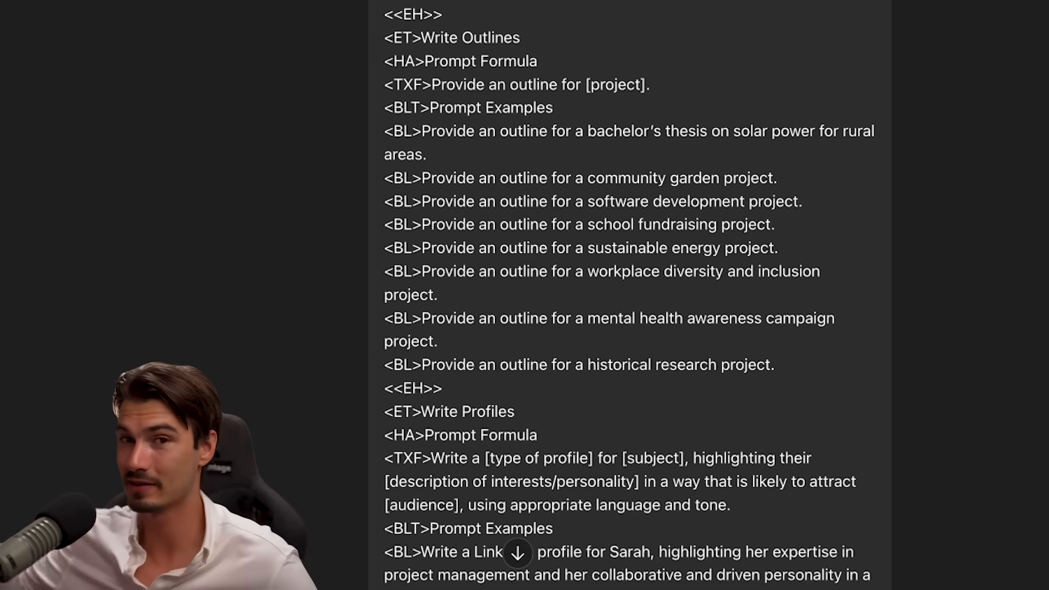
{"action": "scroll", "scroll_direction": "down", "scroll_amount": 3}
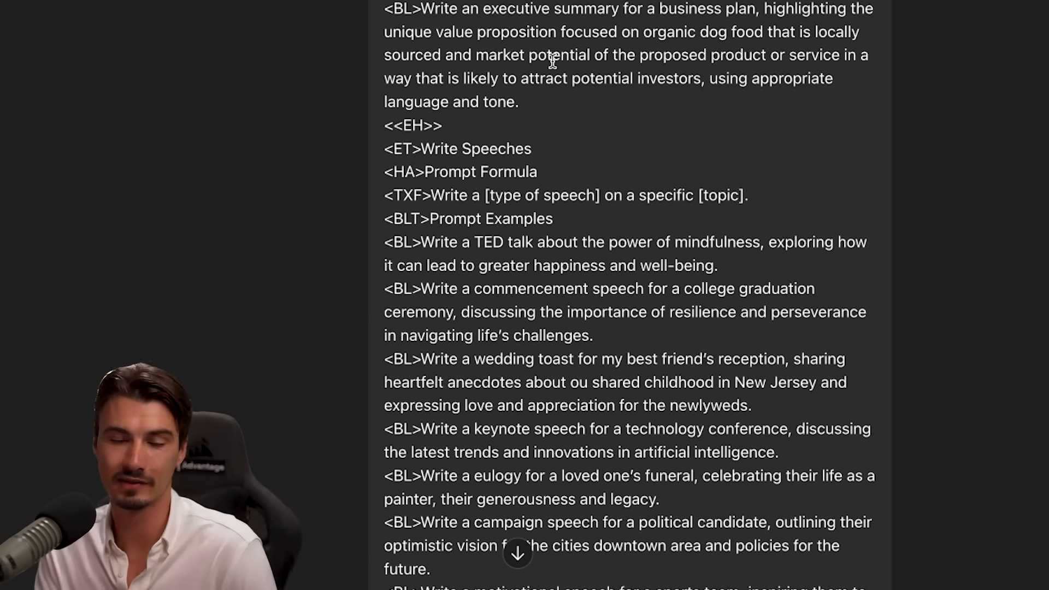
{"action": "scroll", "scroll_direction": "down", "scroll_amount": 3}
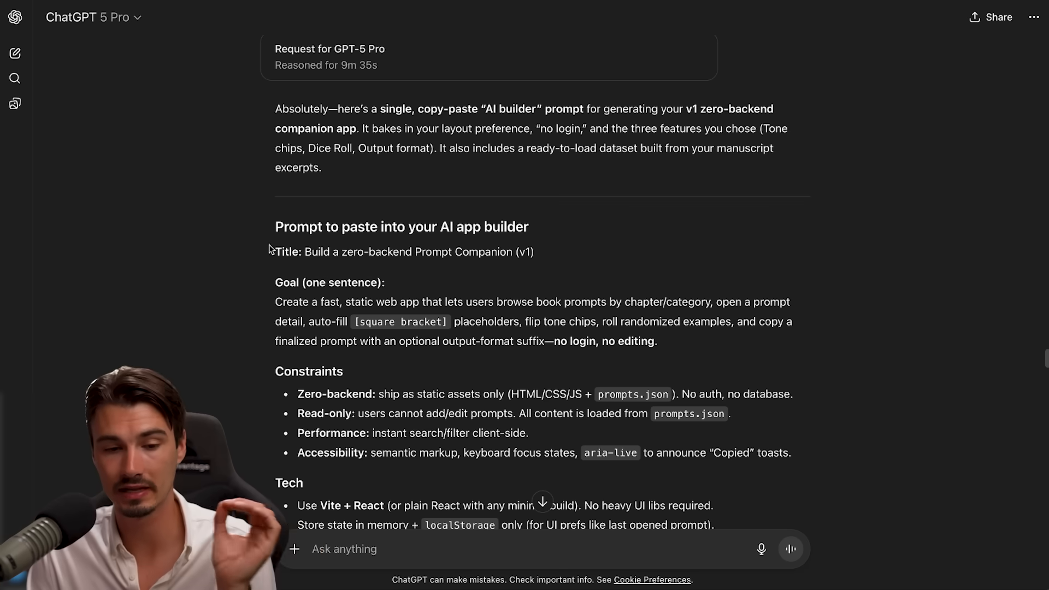
Drag-select the builder prompt from 'Title:' down through layout, behaviour and prompts.json sections
{"action": "scroll", "scroll_direction": "down", "scroll_amount": 3}
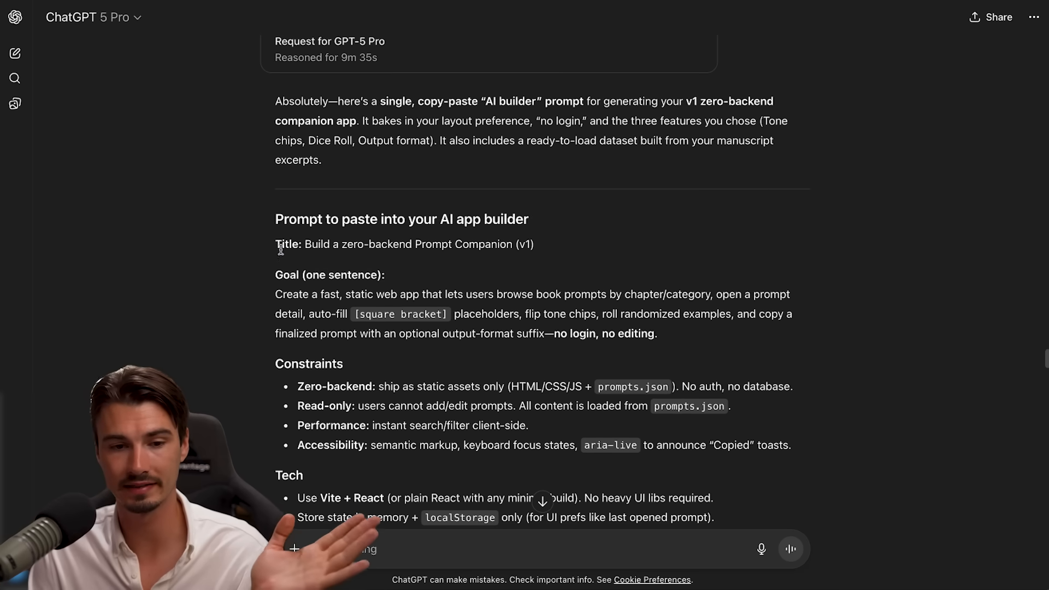
{"action": "left_click_drag", "start_coordinate": [276, 243], "coordinate": [656, 333]}
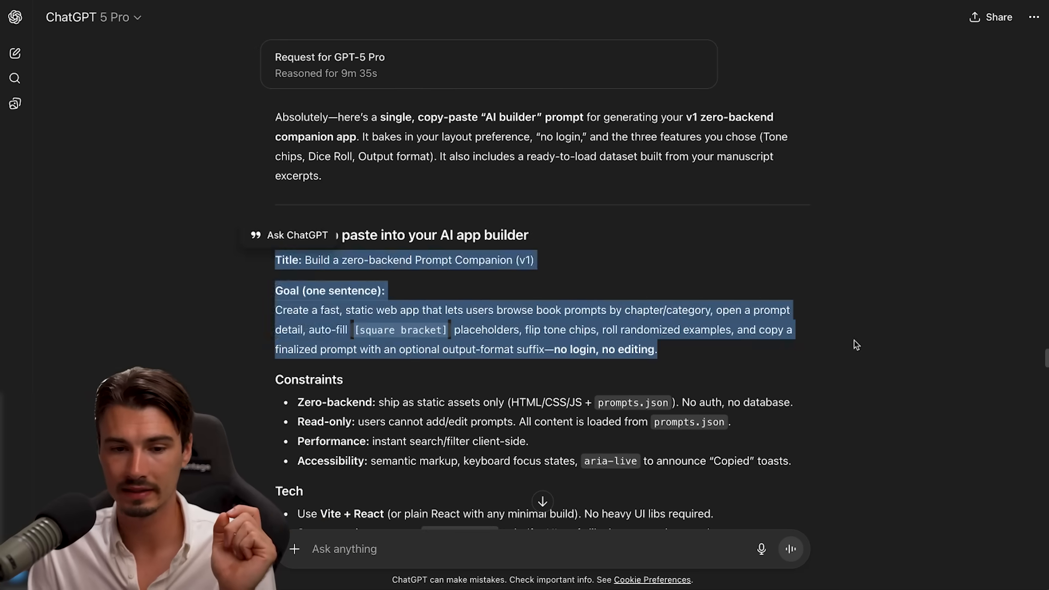
{"action": "scroll", "scroll_direction": "down", "scroll_amount": 3}
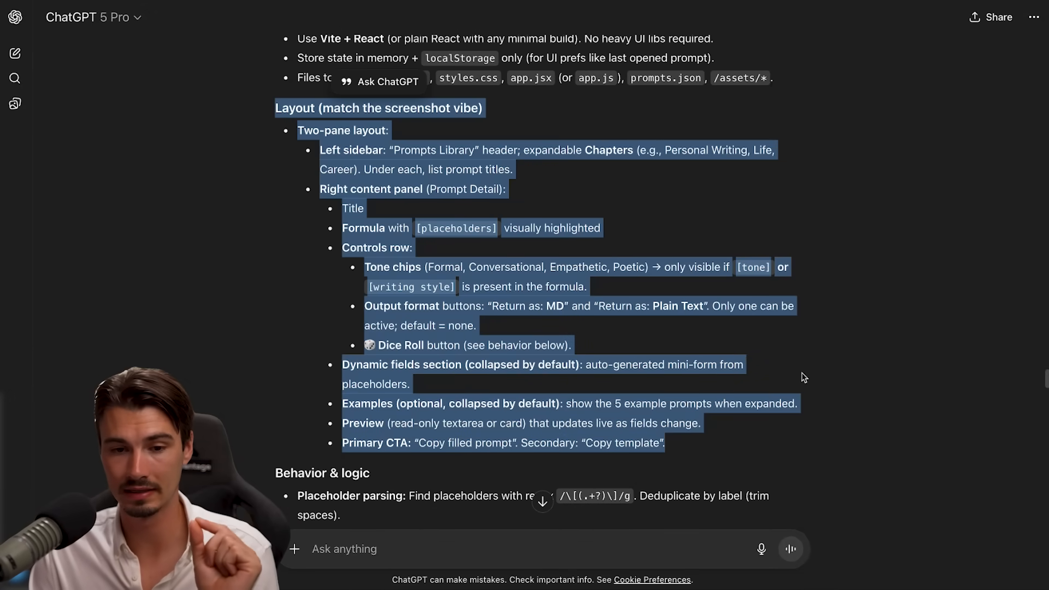
{"action": "scroll", "scroll_direction": "down", "scroll_amount": 3}
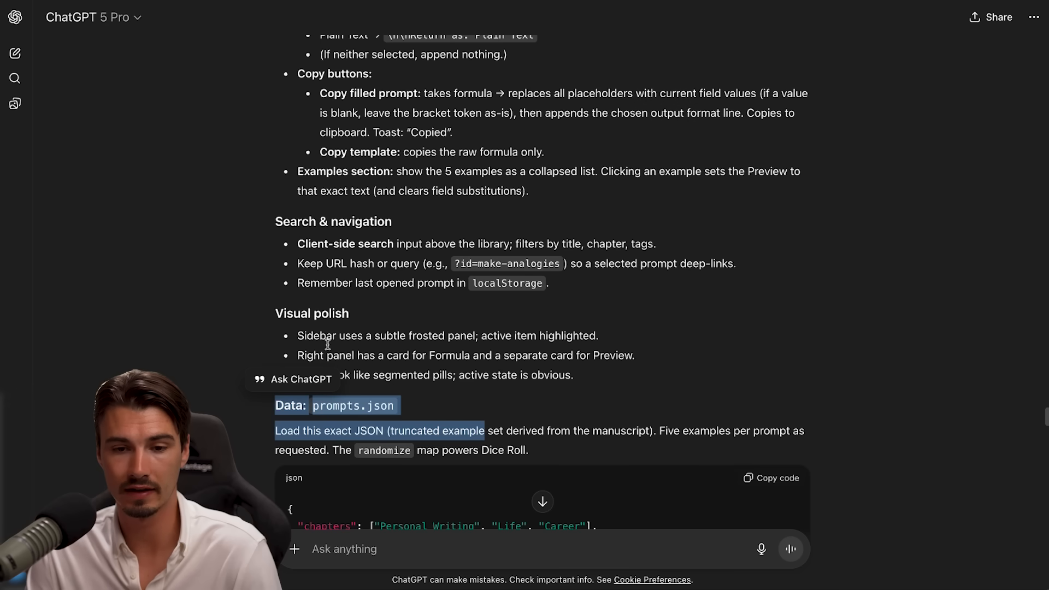
{"action": "scroll", "scroll_direction": "down", "scroll_amount": 3}
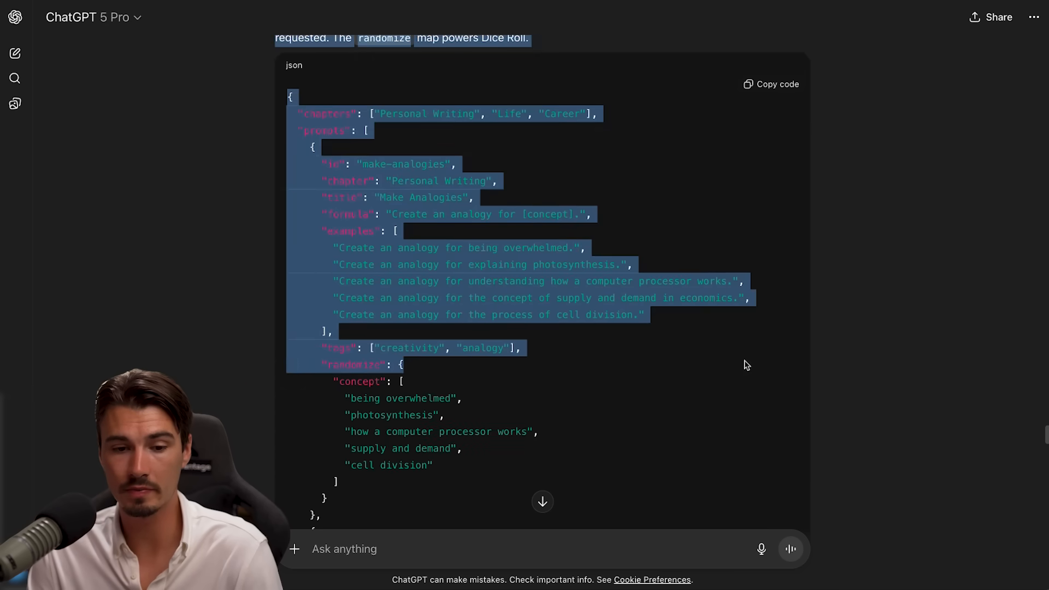
{"action": "scroll", "scroll_direction": "down", "scroll_amount": 3}
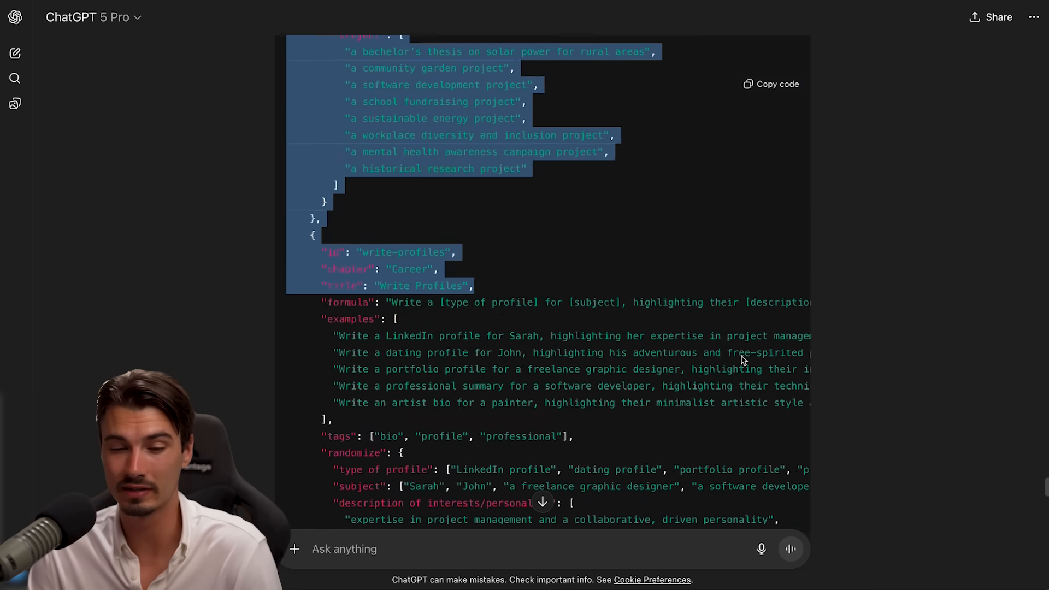
{"action": "scroll", "scroll_direction": "down", "scroll_amount": 3}
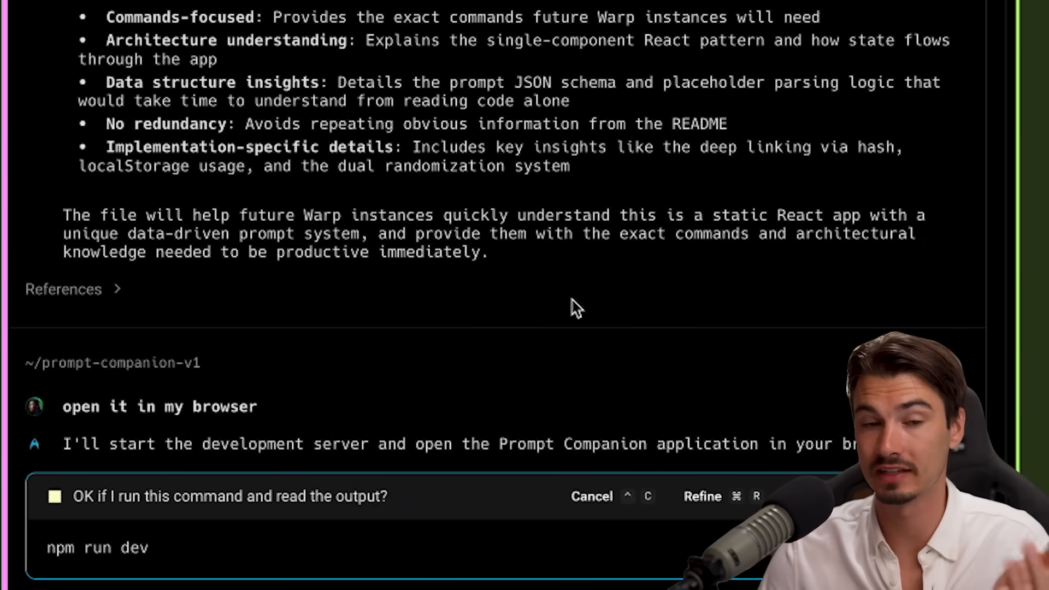
{"action": "mouse_move", "coordinate": [611, 67]}
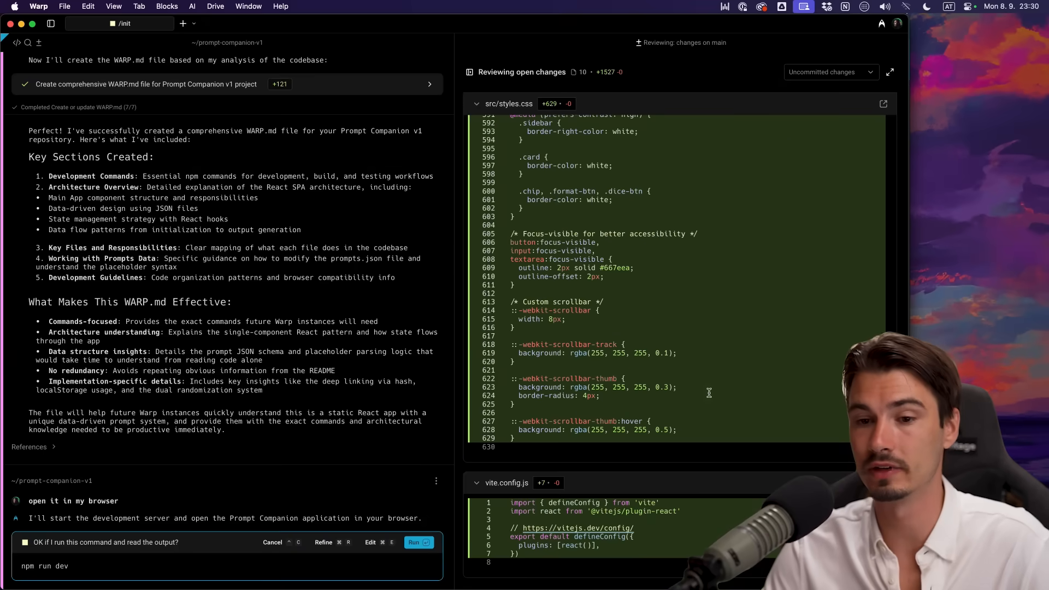
Approve the 'npm run dev' command so the app opens at localhost
{"action": "left_click", "coordinate": [419, 542]}
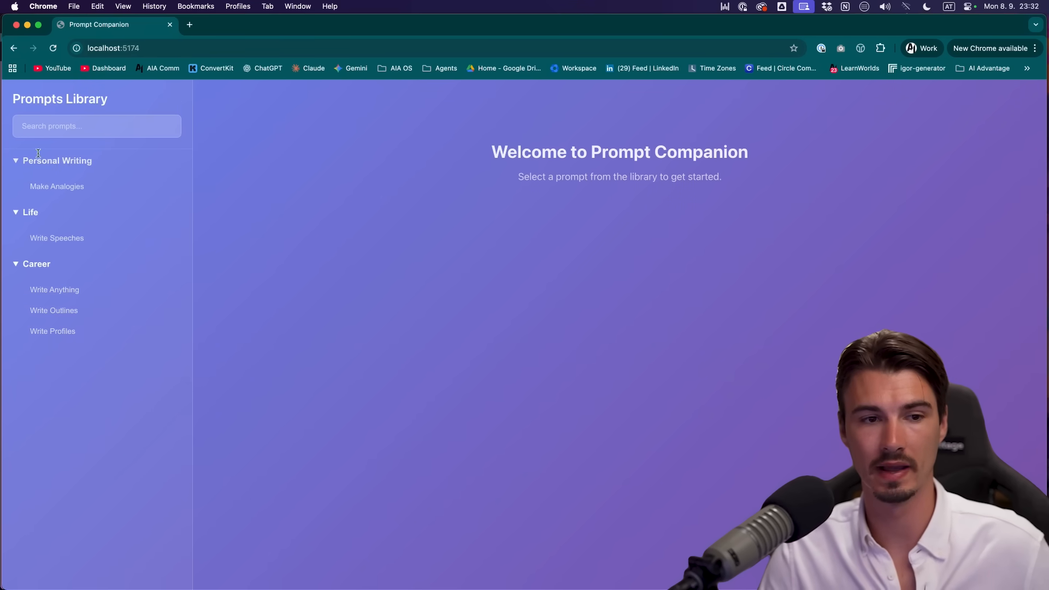
Try Make Analogies, Write Anything with Formal tone, Write Outlines, then Dice Roll a 'cell division' concept
{"action": "left_click", "coordinate": [57, 185]}
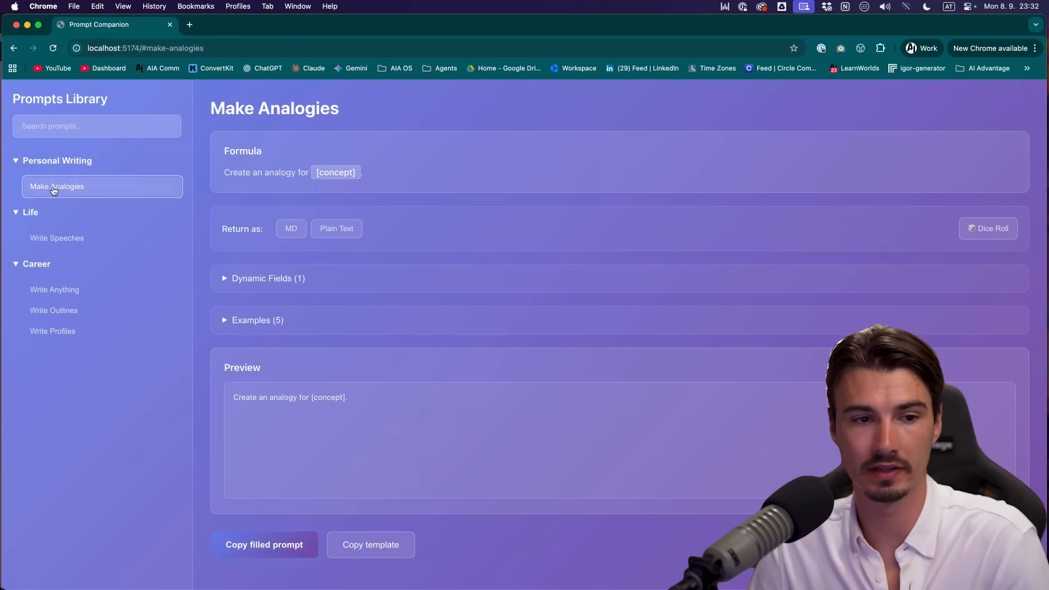
{"action": "left_click", "coordinate": [55, 288]}
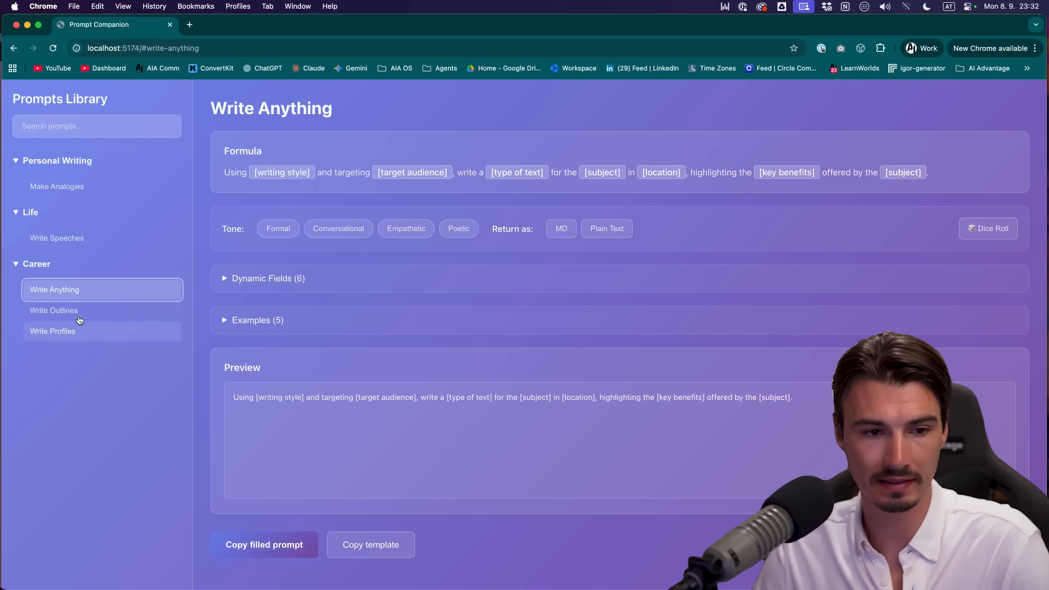
{"action": "left_click", "coordinate": [278, 229]}
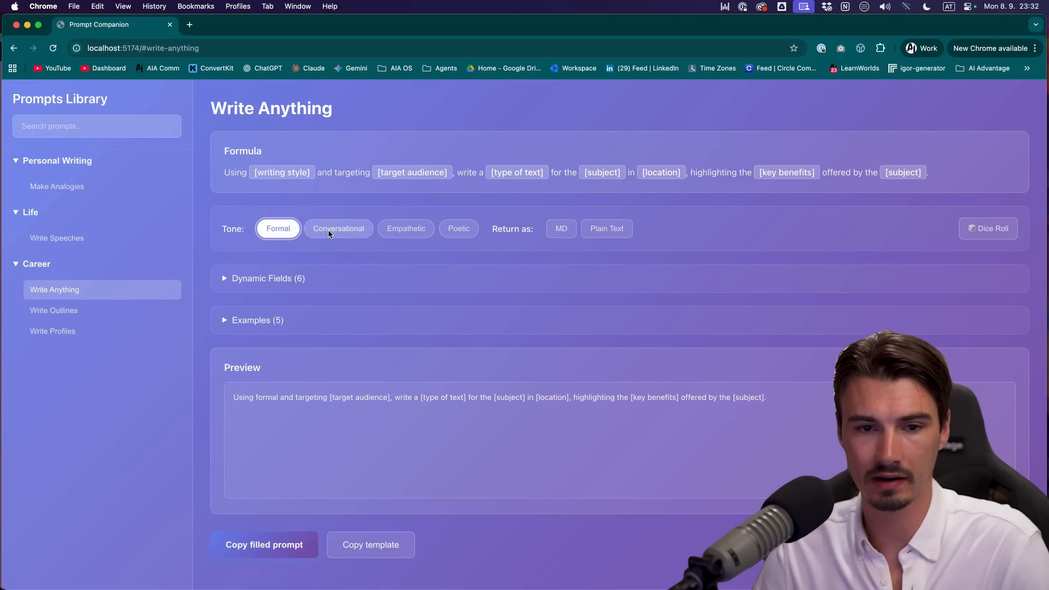
{"action": "left_click", "coordinate": [54, 309]}
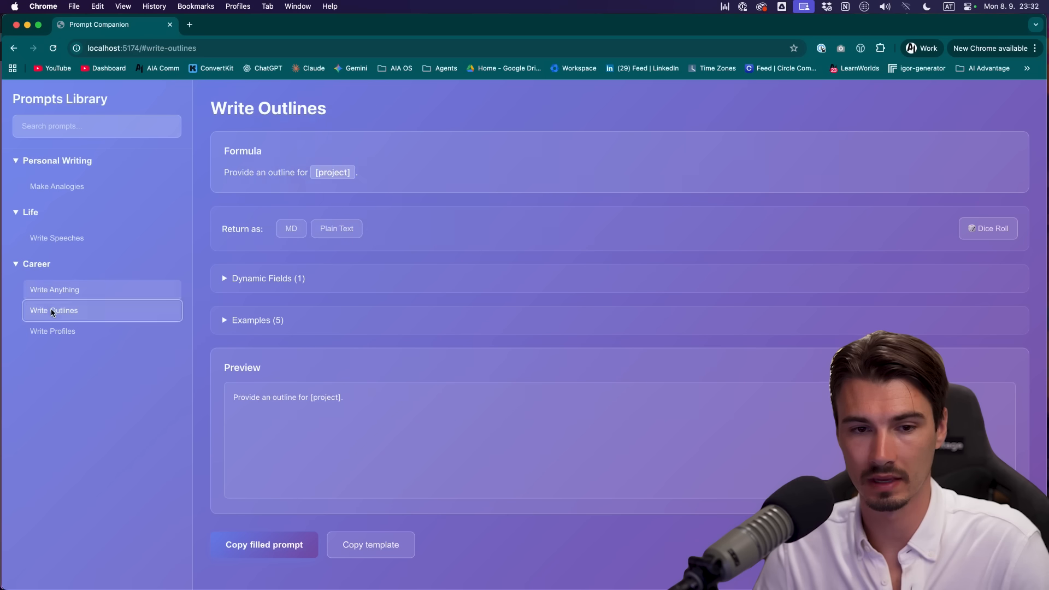
{"action": "left_click", "coordinate": [57, 186]}
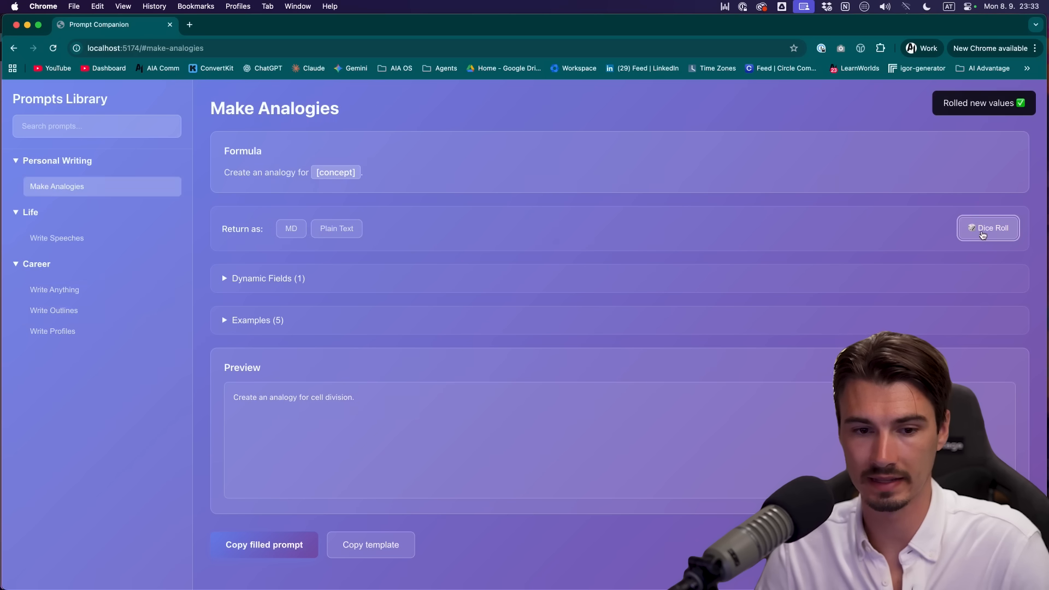
{"action": "left_click", "coordinate": [987, 228]}
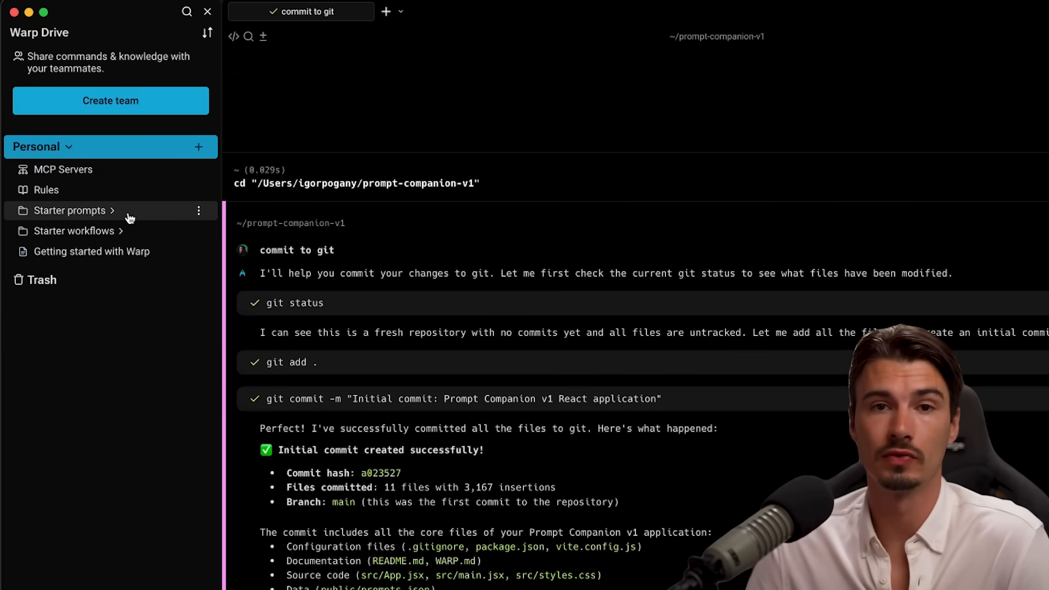
Expand Starter prompts and Starter workflows, then view the empty Rules and MCP Servers pages
{"action": "left_click", "coordinate": [70, 209]}
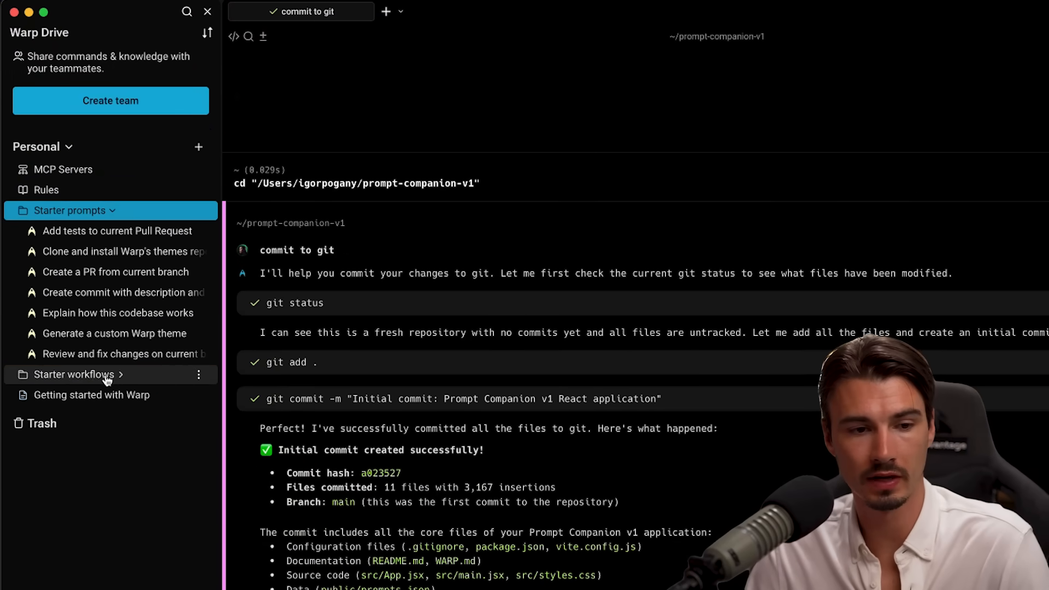
{"action": "left_click", "coordinate": [46, 189]}
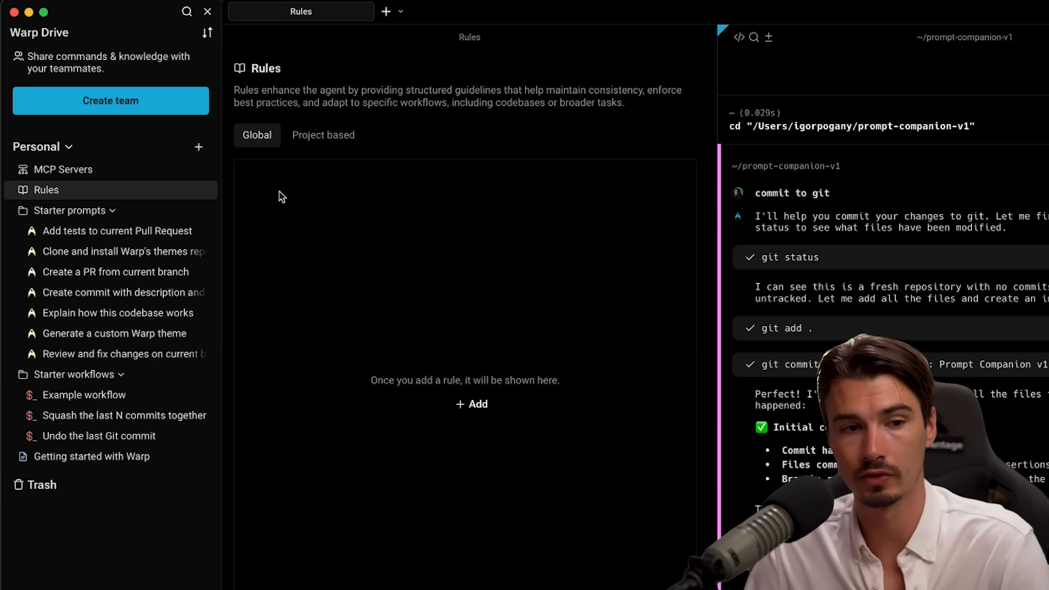
{"action": "left_click", "coordinate": [63, 168]}
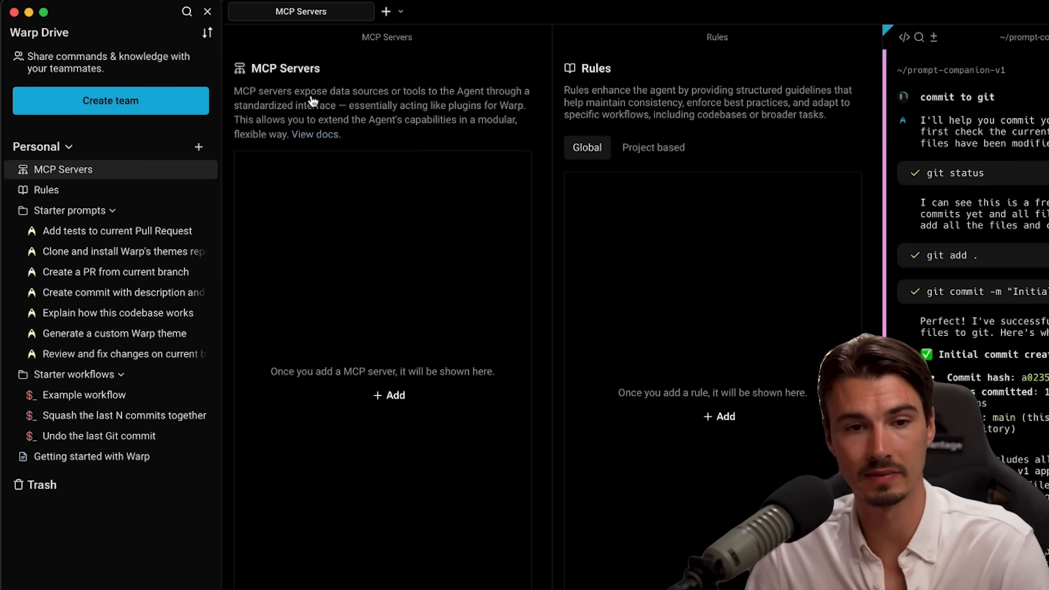
{"action": "left_click", "coordinate": [301, 11]}
{"action": "type", "text": "no need to show the dynamic fields and examples fields"}
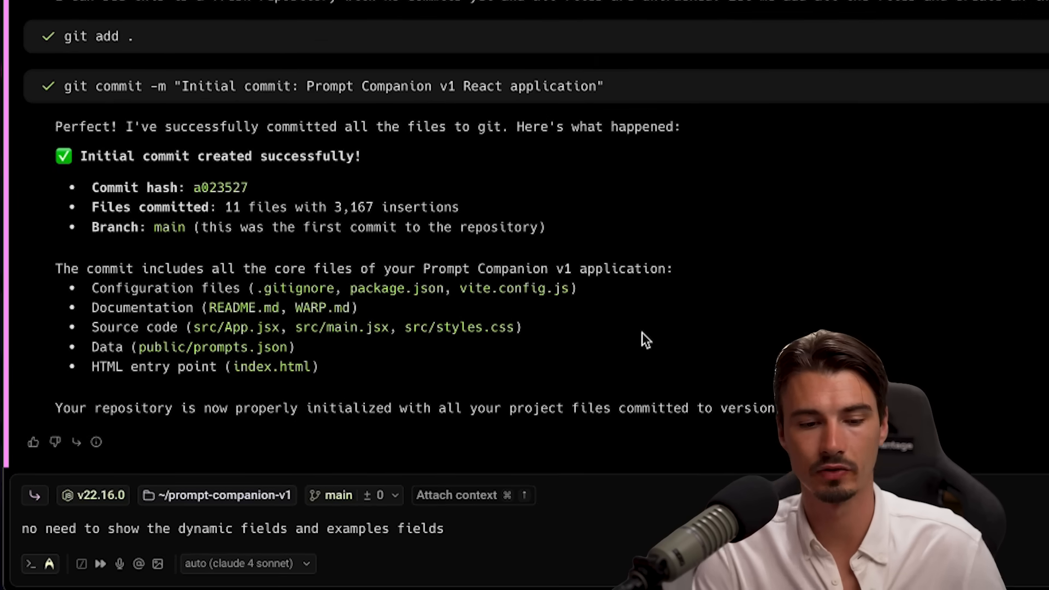
Change the coding agent's model from the model list before sending the hide-fields request
{"action": "left_click", "coordinate": [245, 563]}
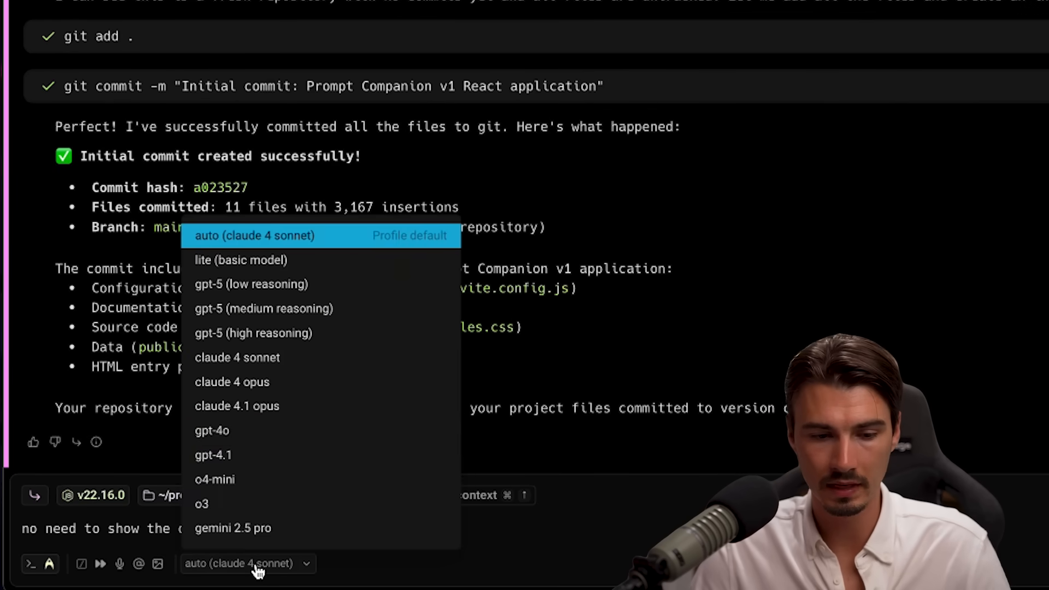
{"action": "mouse_move", "coordinate": [338, 284]}
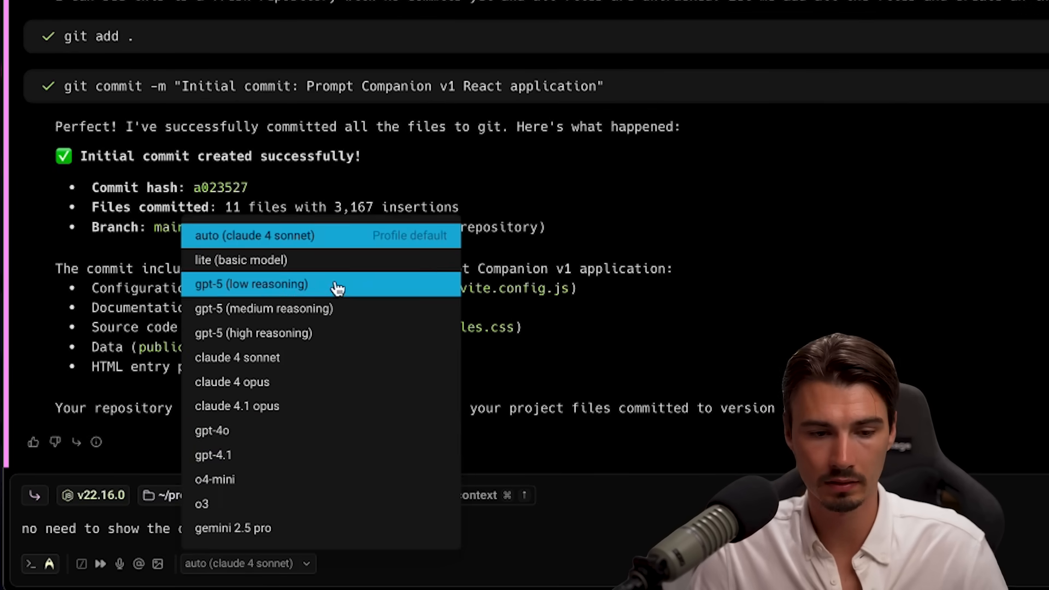
{"action": "left_click", "coordinate": [237, 407]}
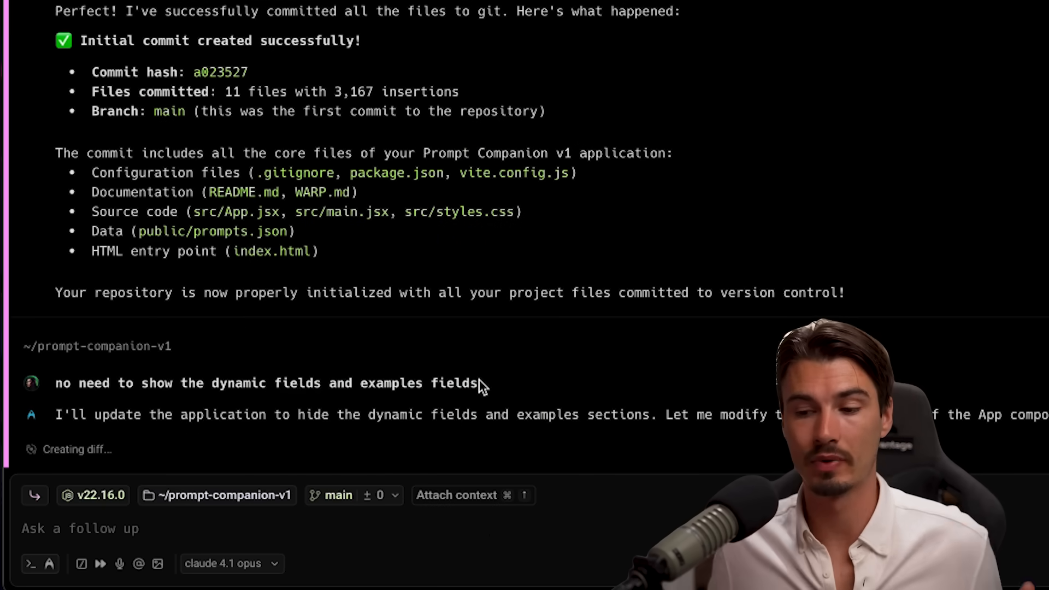
{"action": "mouse_move", "coordinate": [286, 555]}
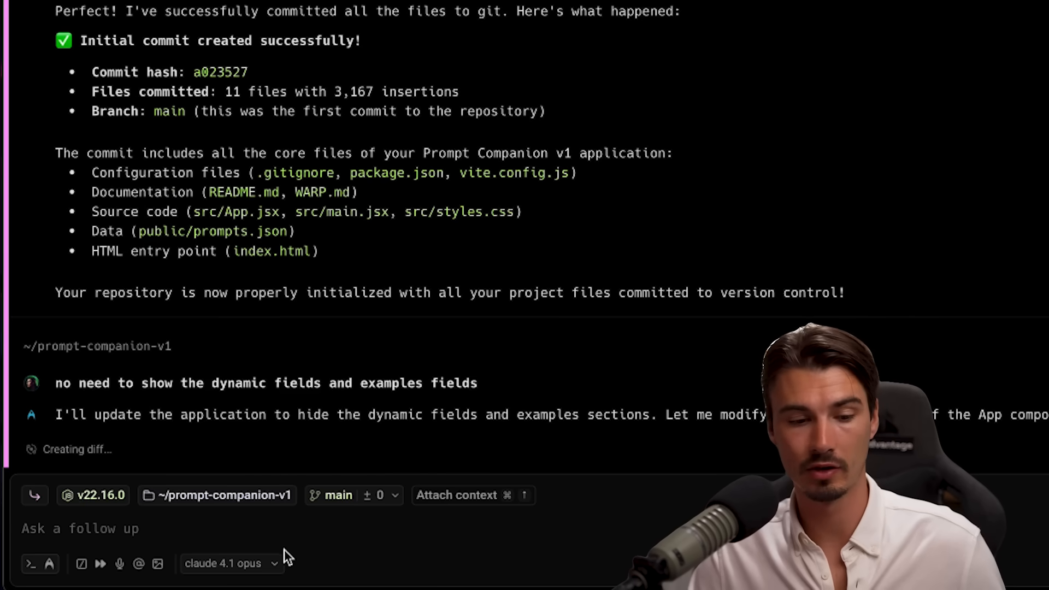
{"action": "mouse_move", "coordinate": [323, 456]}
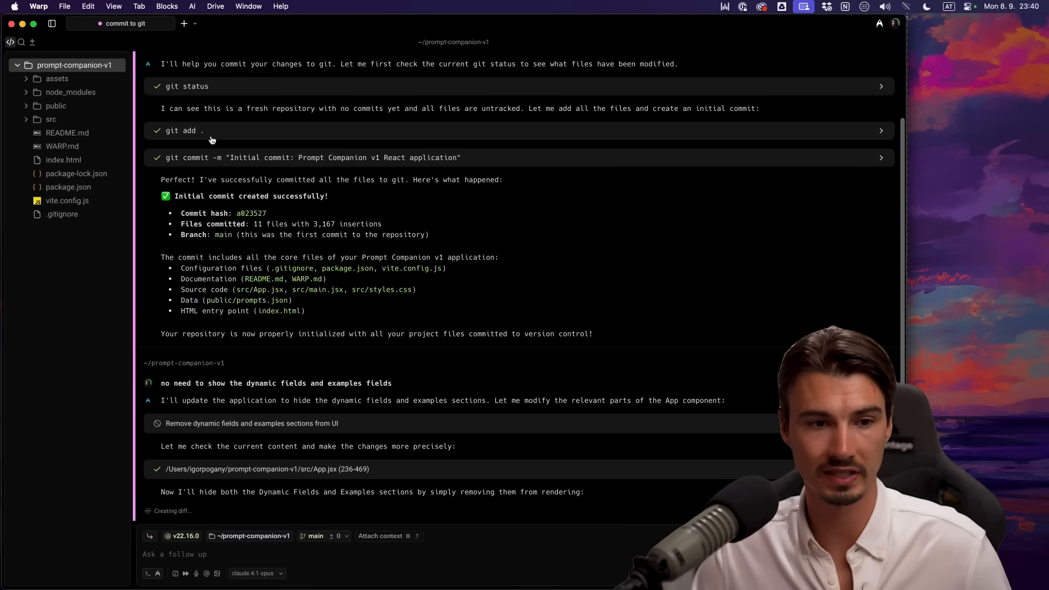
View App.jsx beside the agent chat and expand the diff removing the Dynamic Fields sections
{"action": "left_click", "coordinate": [63, 160]}
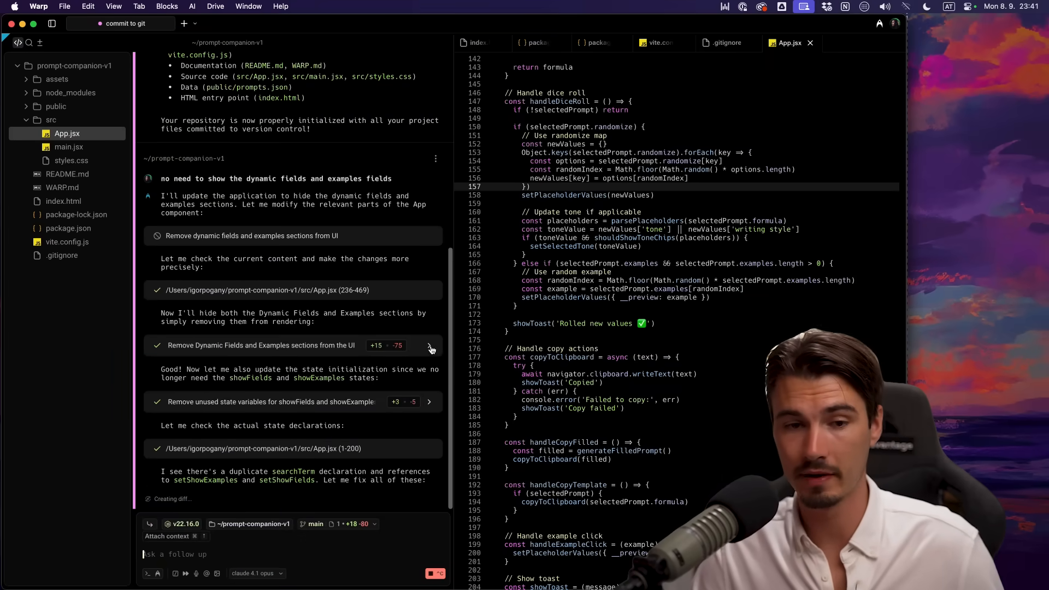
{"action": "left_click", "coordinate": [430, 348]}
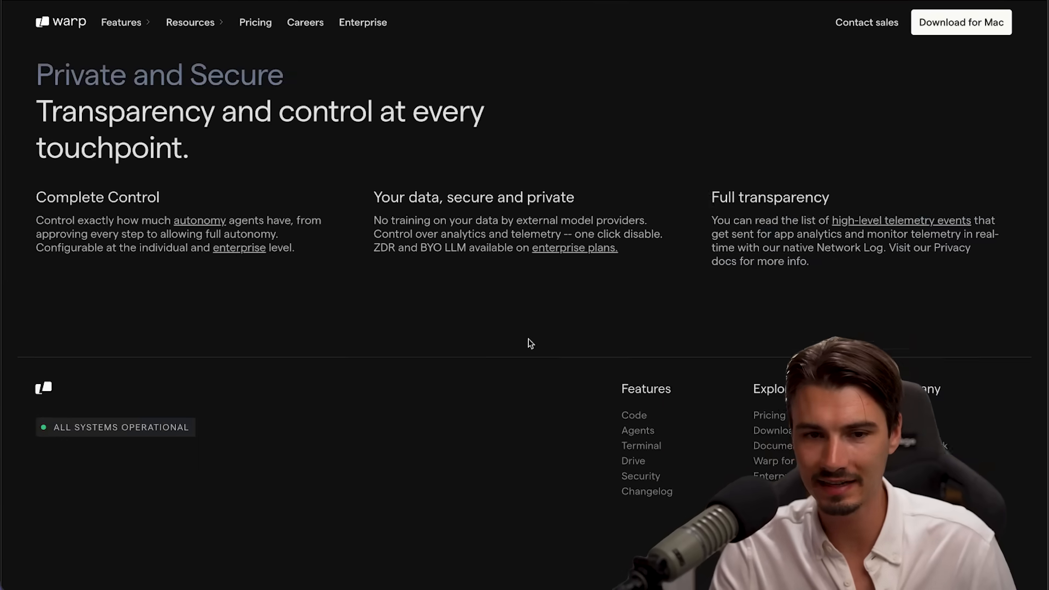
Roll random values for Make Analogies so the preview reads 'Create an analogy for photosynthesis'
{"action": "scroll", "scroll_direction": "down", "scroll_amount": 3}
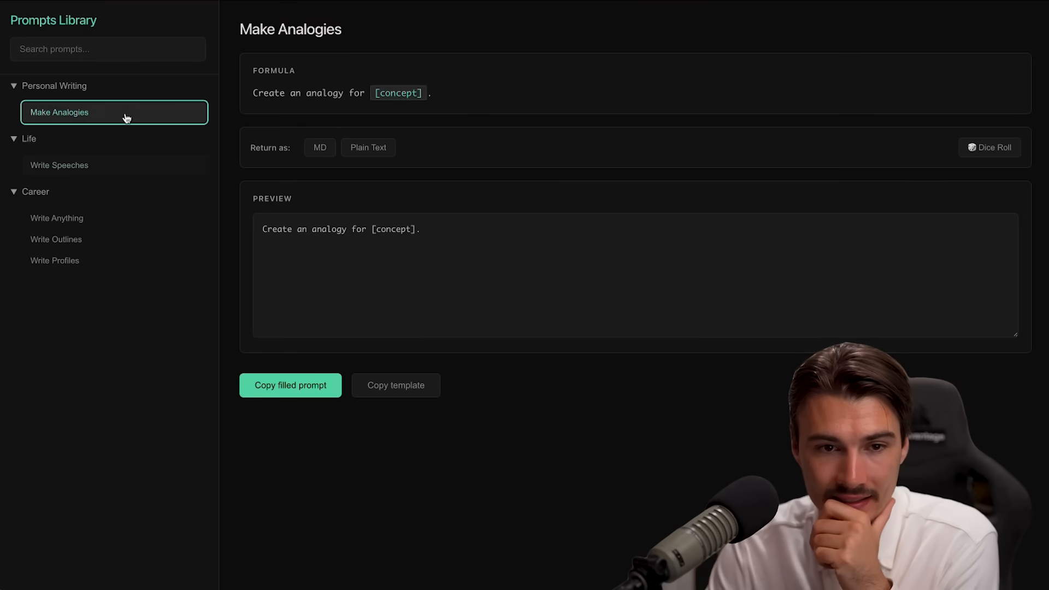
{"action": "mouse_move", "coordinate": [967, 174]}
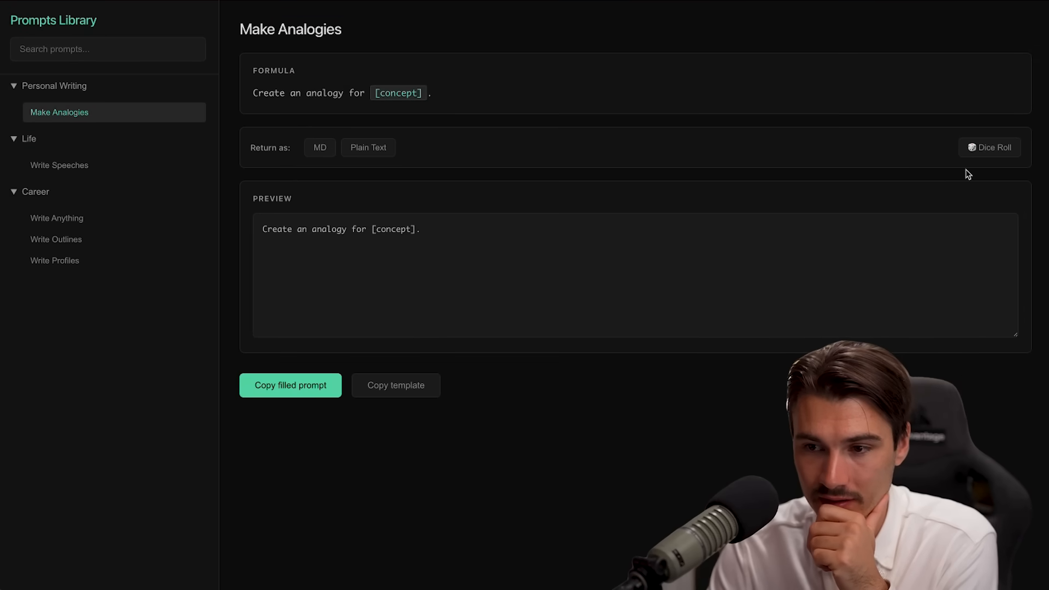
{"action": "left_click", "coordinate": [990, 147]}
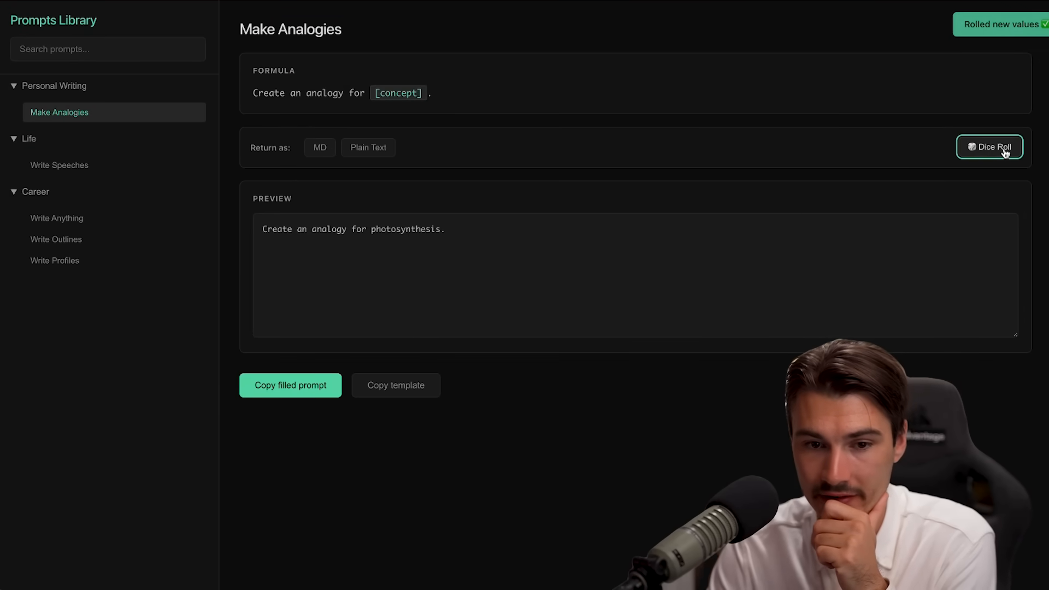
{"action": "left_click", "coordinate": [368, 147]}
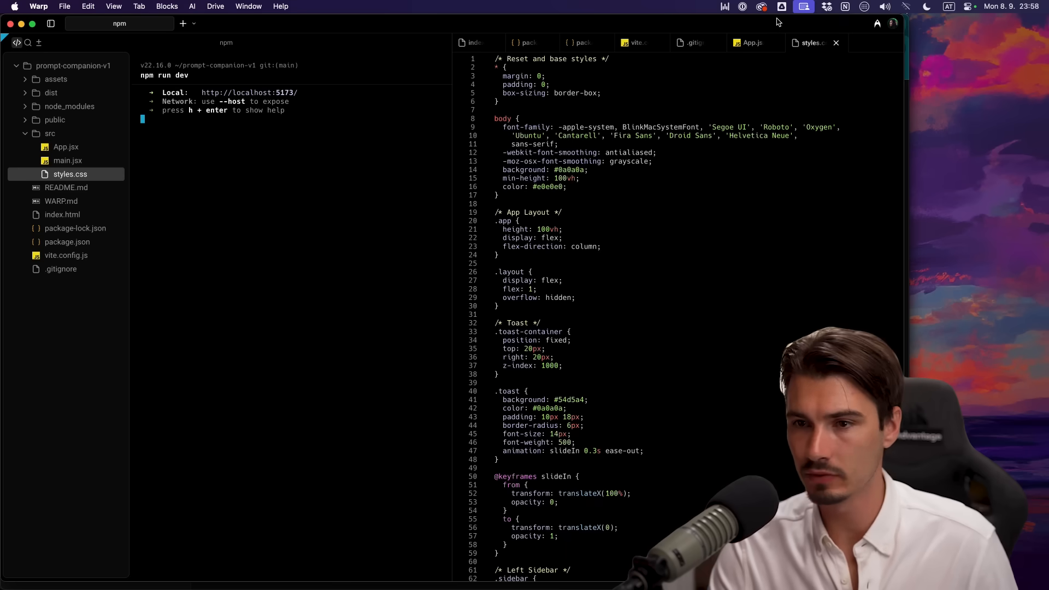
Search App.jsx for 'return' and locate the Markdown option in the Output Format Buttons block
{"action": "left_click", "coordinate": [750, 42]}
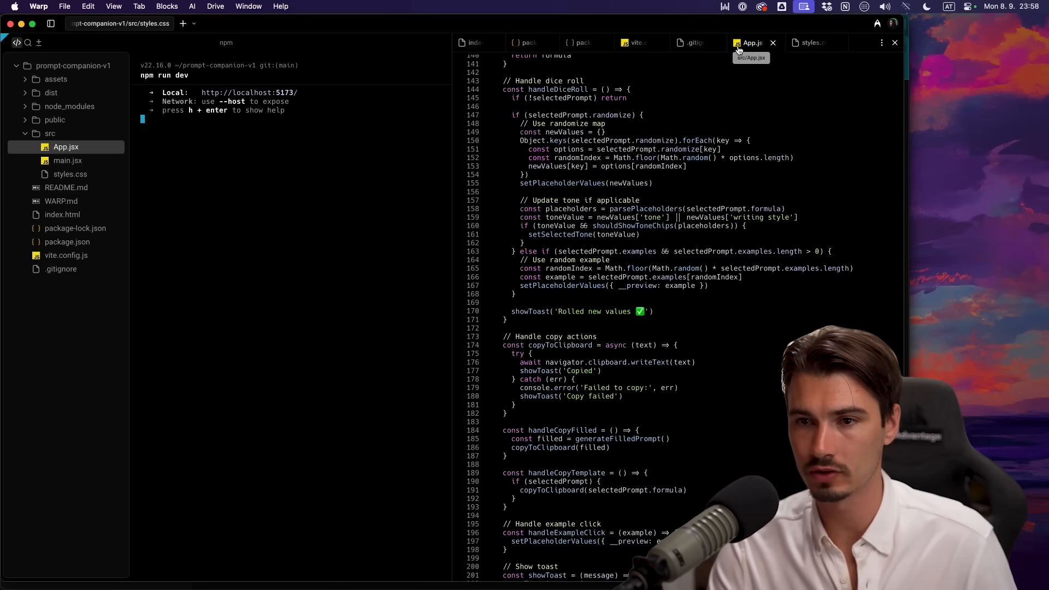
{"action": "type", "text": "return null;"}
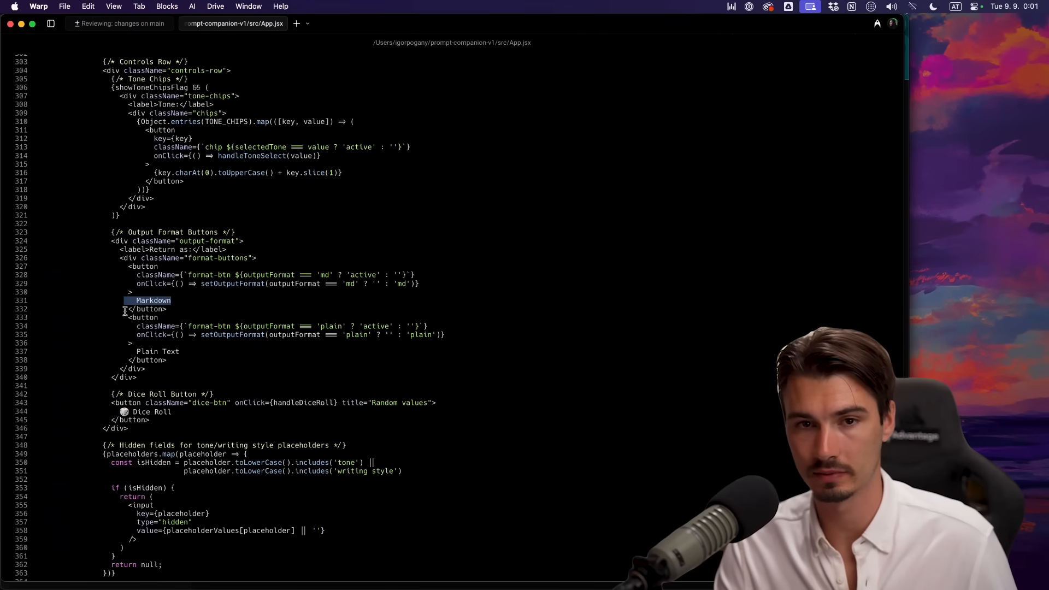
{"action": "left_click", "coordinate": [119, 23]}
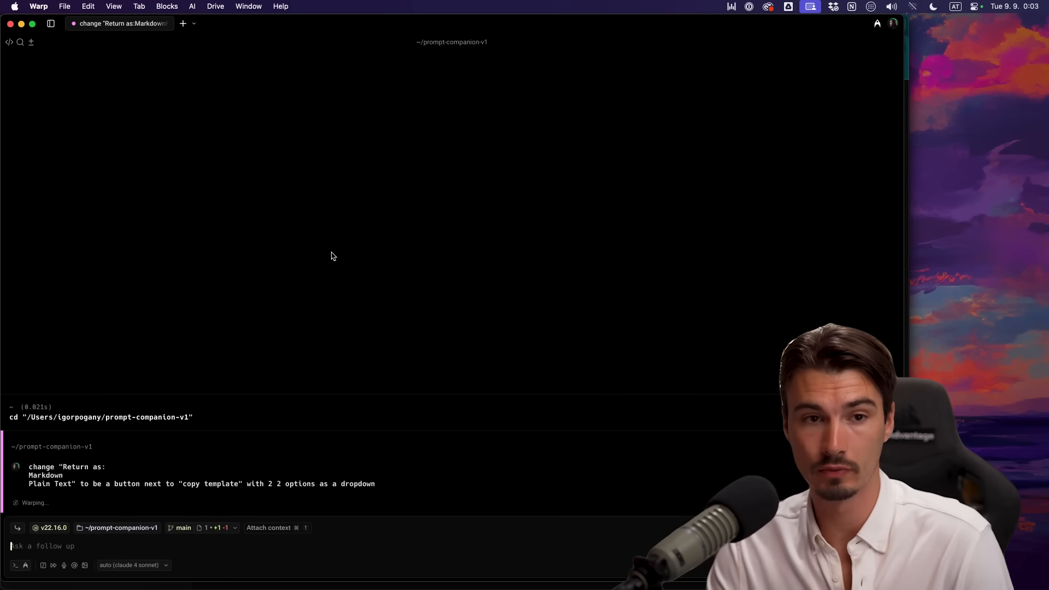
{"action": "mouse_move", "coordinate": [162, 394]}
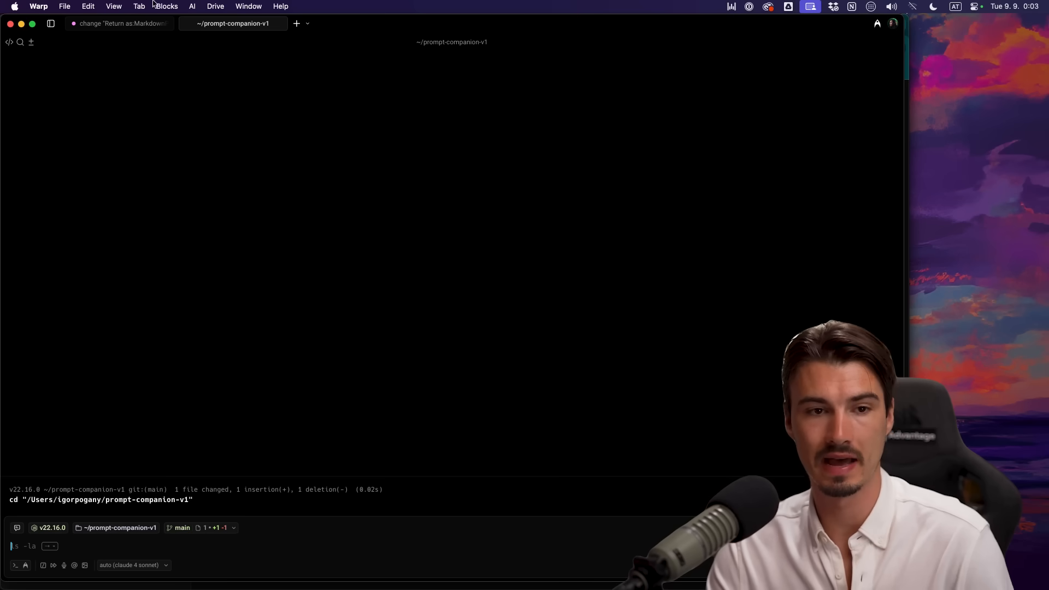
Run the Return-as dropdown and formula-prominence agent requests in separate tabs, switching between them
{"action": "left_click", "coordinate": [232, 23]}
{"action": "type", "text": "make the prompt formula more prominent"}
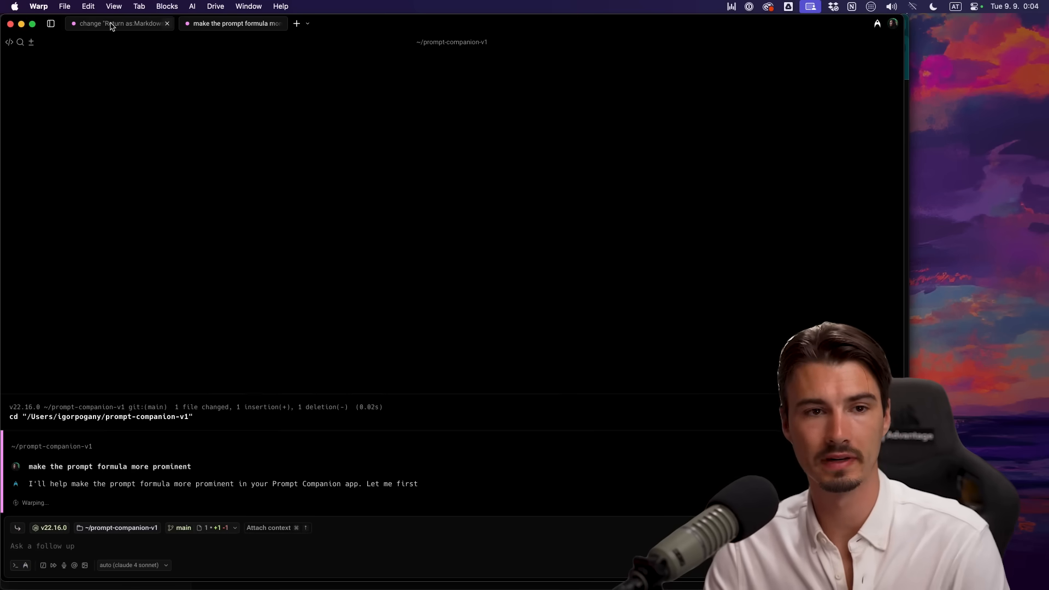
{"action": "left_click", "coordinate": [119, 23]}
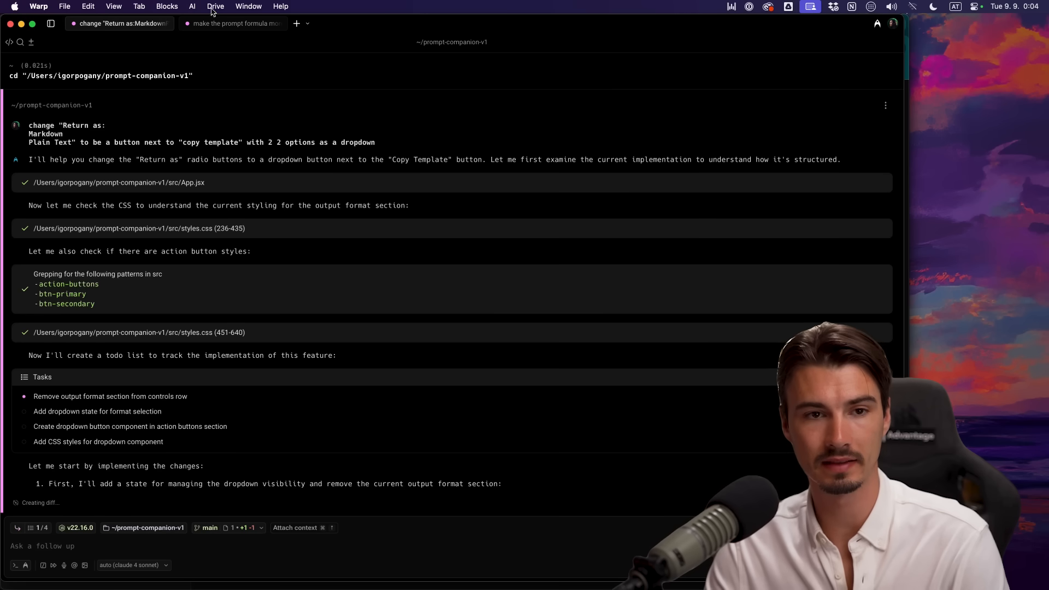
{"action": "left_click", "coordinate": [232, 23]}
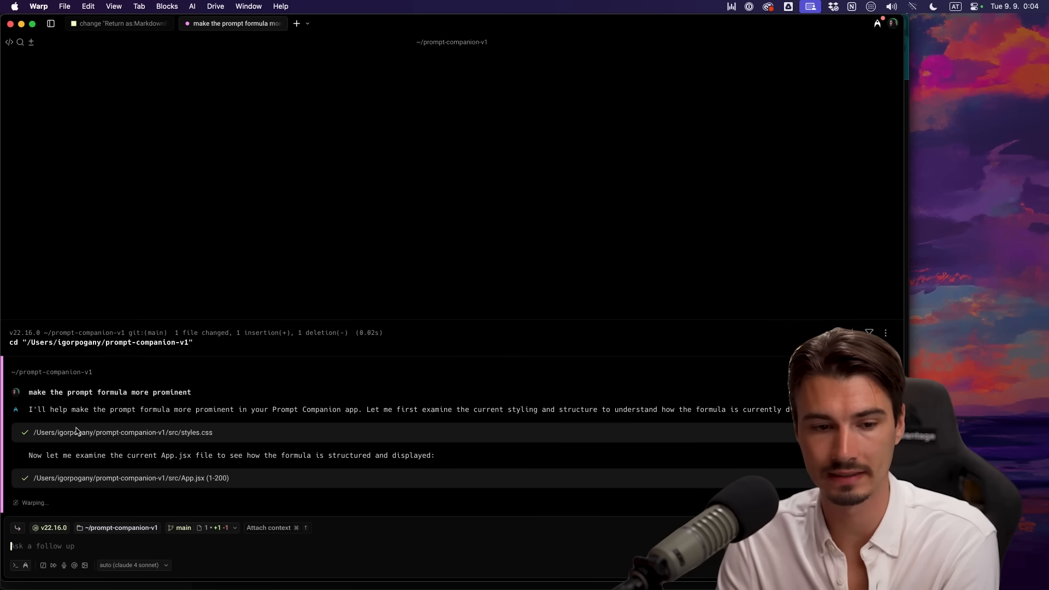
{"action": "left_click", "coordinate": [116, 23]}
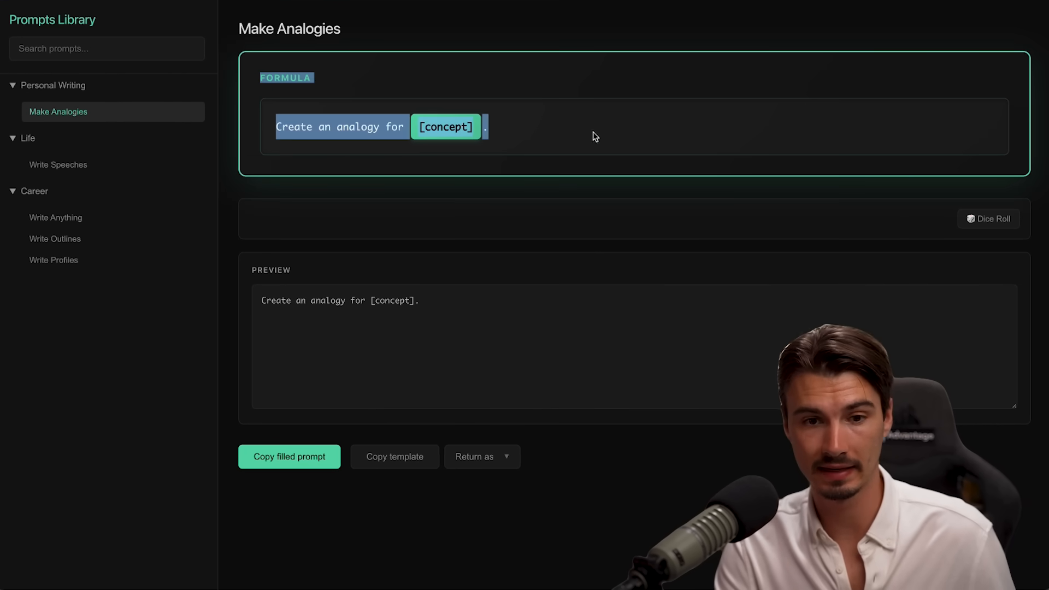
Set the Return as dropdown beside Copy template to Markdown so the preview adds 'Return as: MD'
{"action": "left_click", "coordinate": [481, 456]}
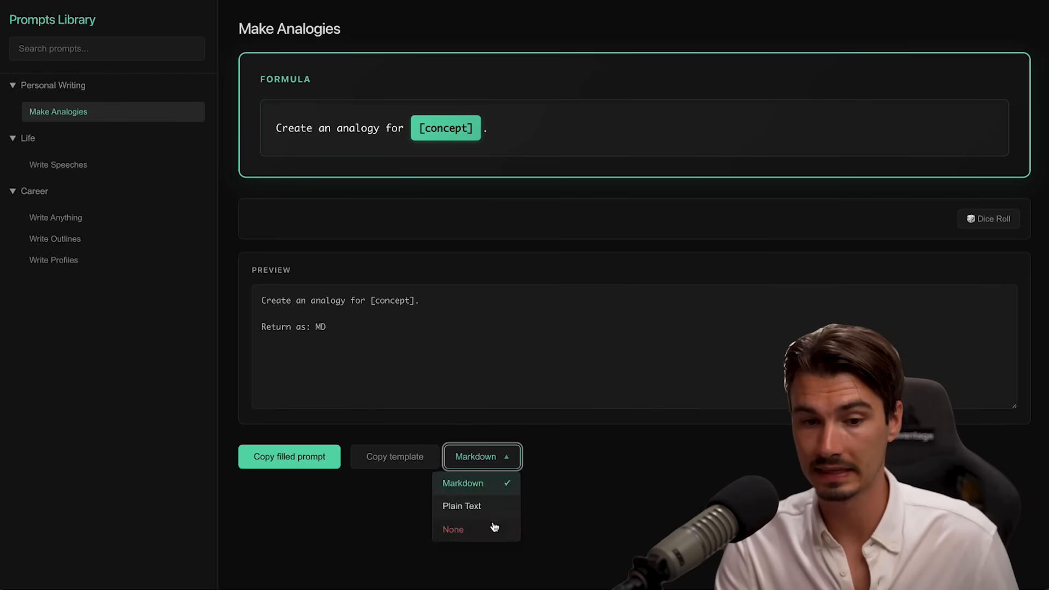
{"action": "left_click", "coordinate": [452, 528]}
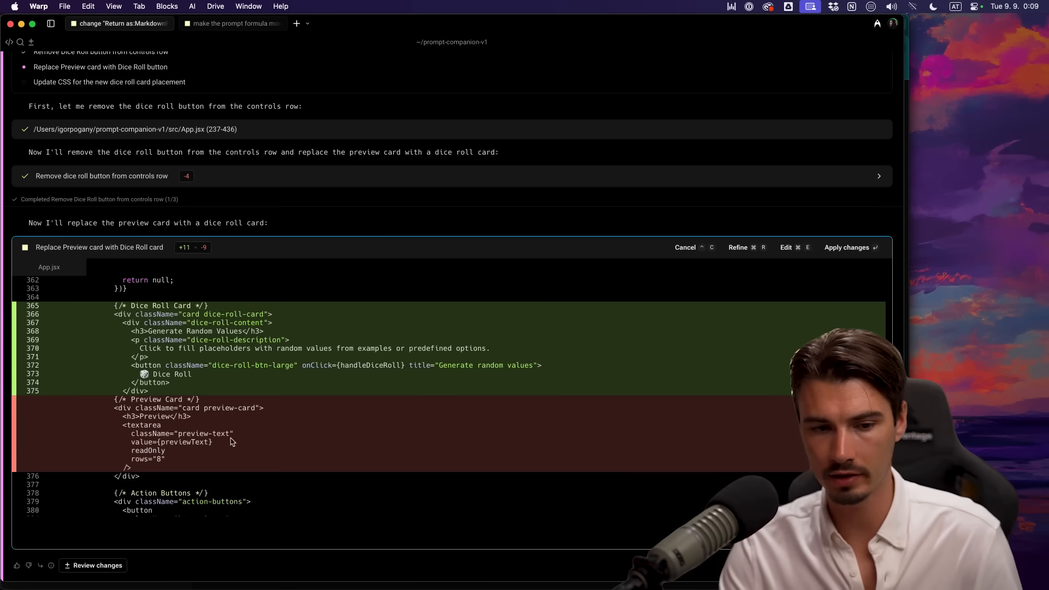
{"action": "mouse_move", "coordinate": [144, 475]}
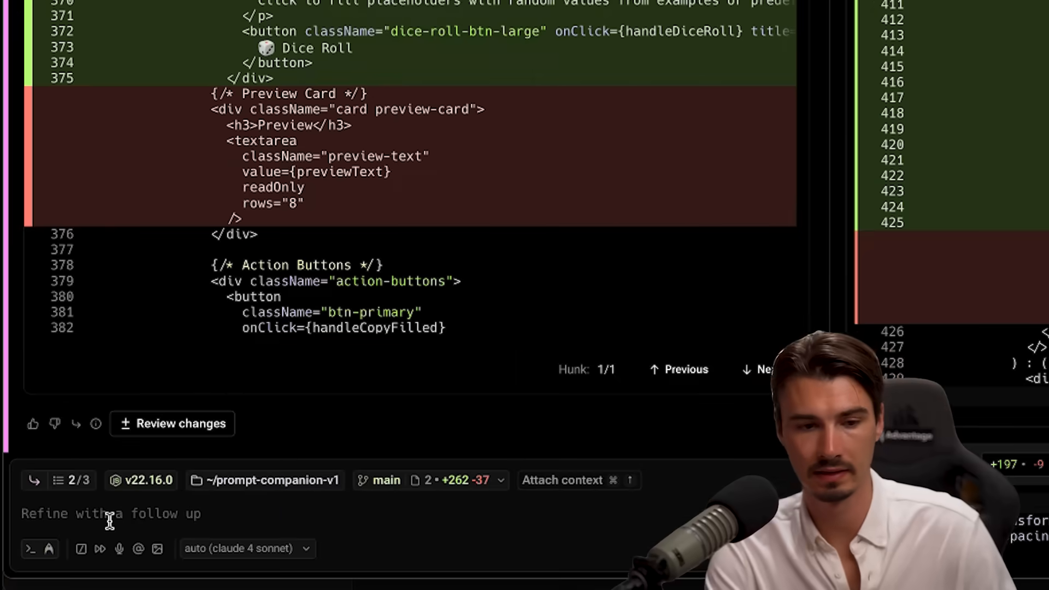
Refine the agent's change with 'only remove the "preview" title not the entire card'
{"action": "type", "text": "only remove the \"preview\" title not the entire card"}
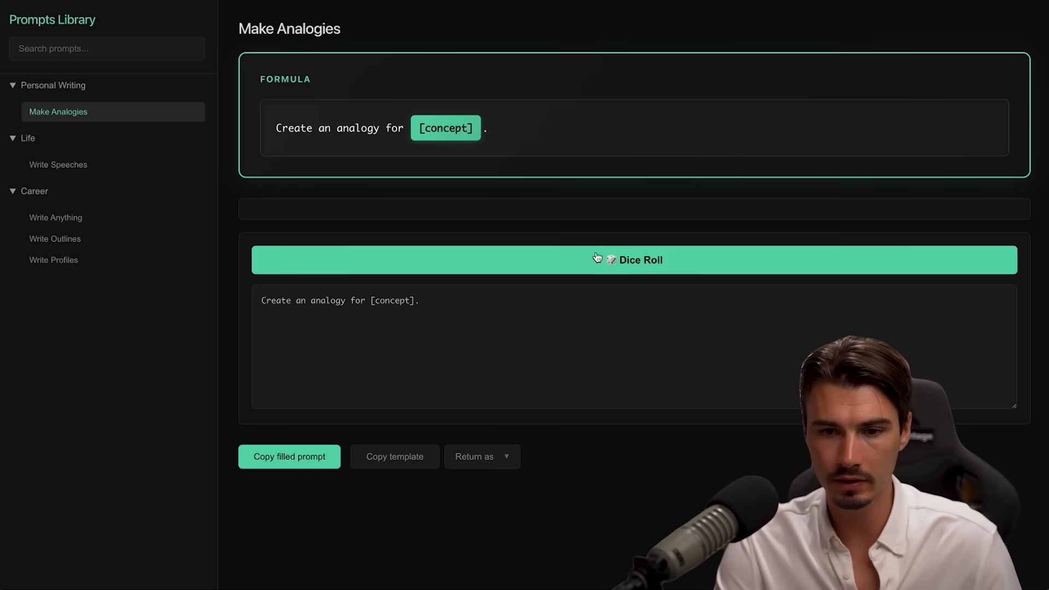
Roll the big green Dice Roll twice so the preview reads 'Create an analogy for supply and demand'
{"action": "left_click", "coordinate": [633, 260]}
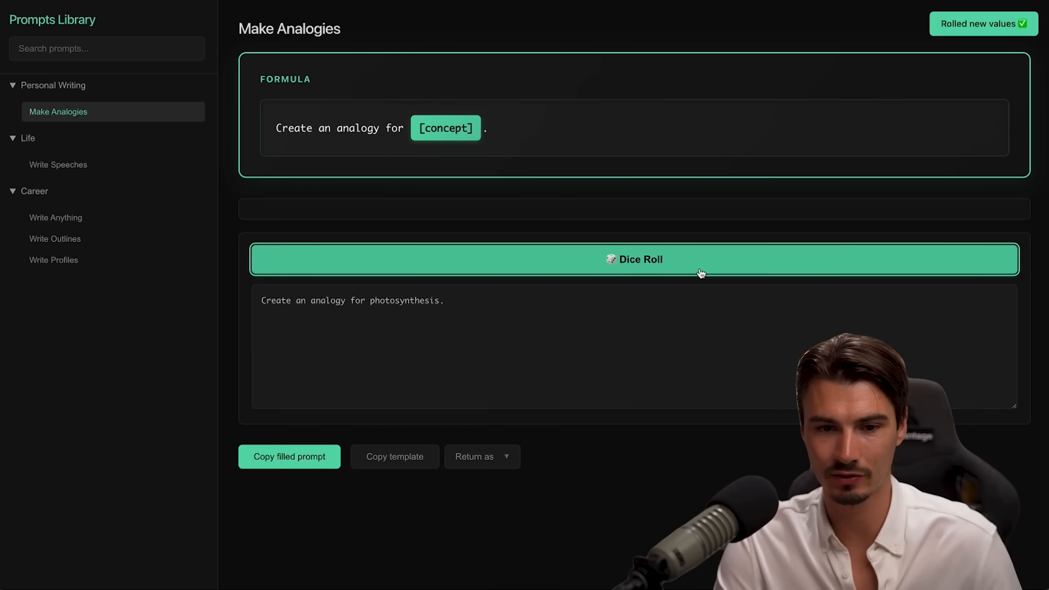
{"action": "left_click", "coordinate": [632, 260]}
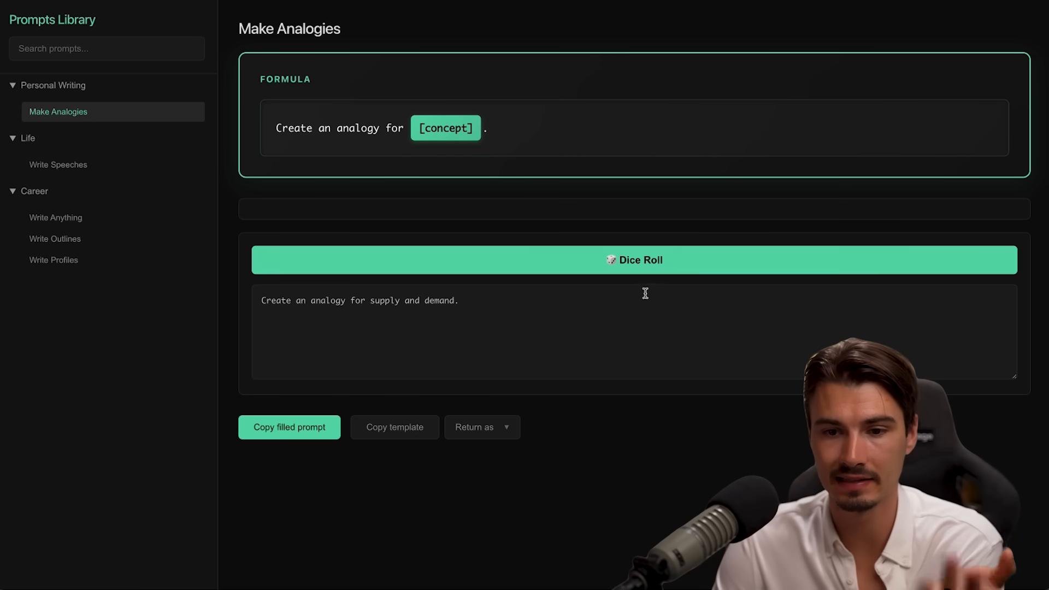
{"action": "left_click", "coordinate": [56, 216]}
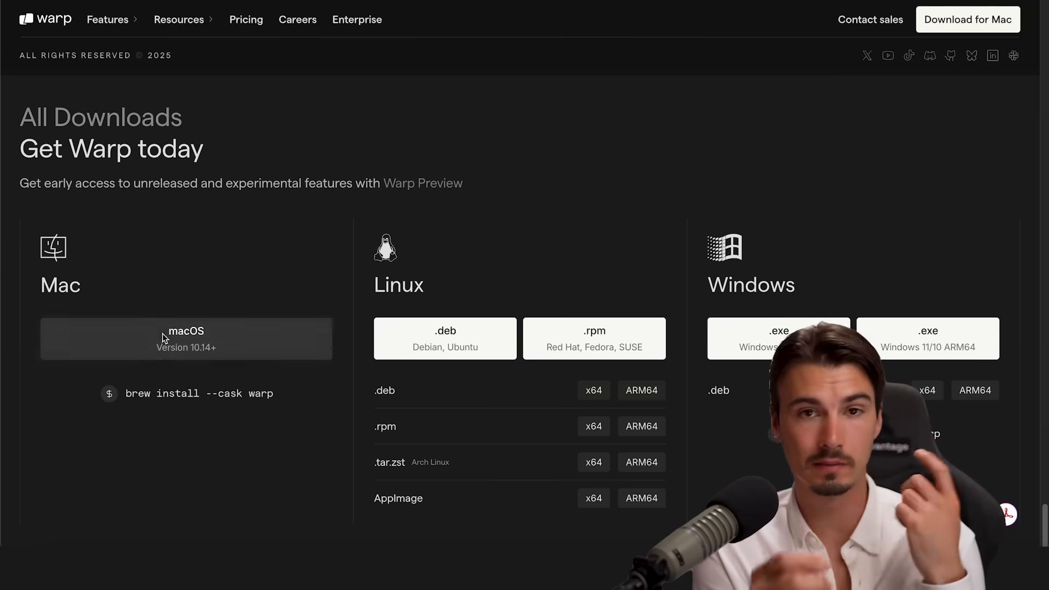
{"action": "mouse_move", "coordinate": [445, 338]}
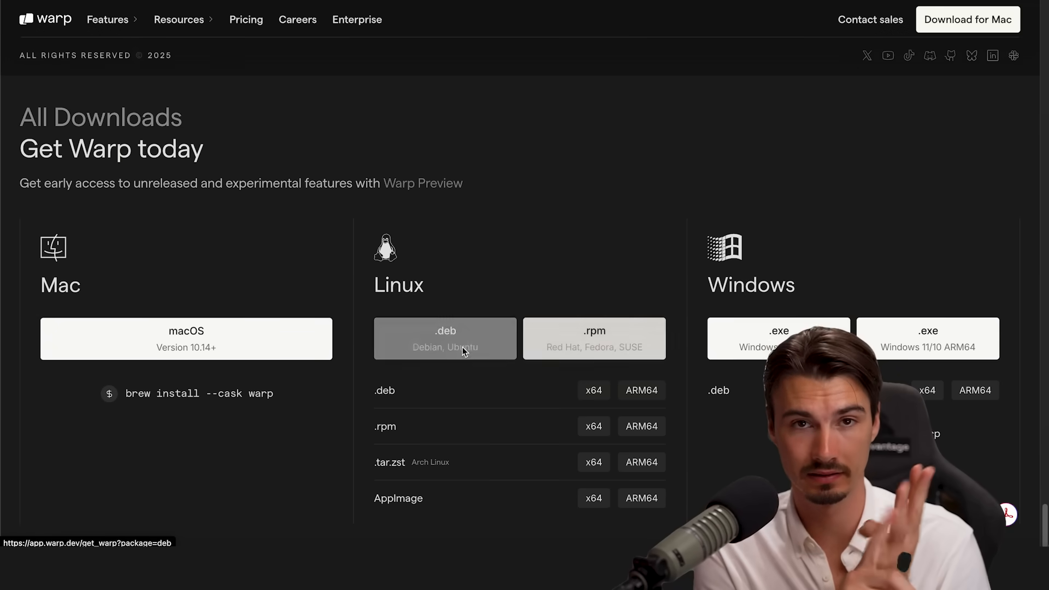